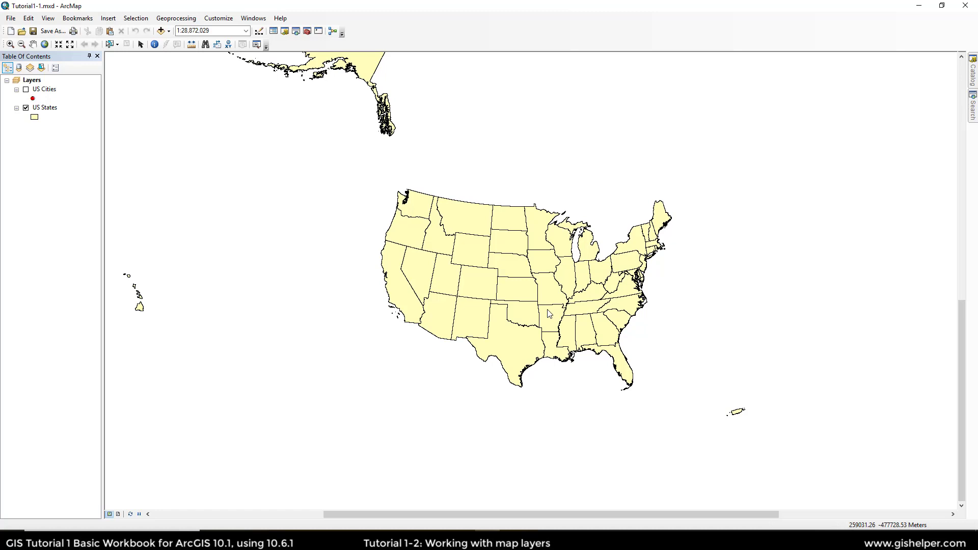
pyautogui.moveTo(53, 31)
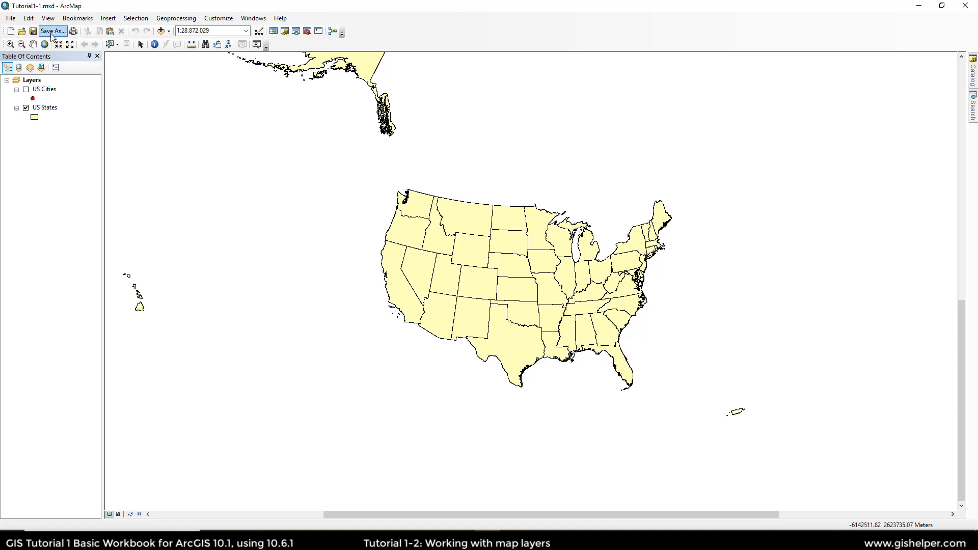
# Save the map document as Tutorial1-2.mxd in GIST1\MyExercises\Chapter1
pyautogui.click(52, 31)
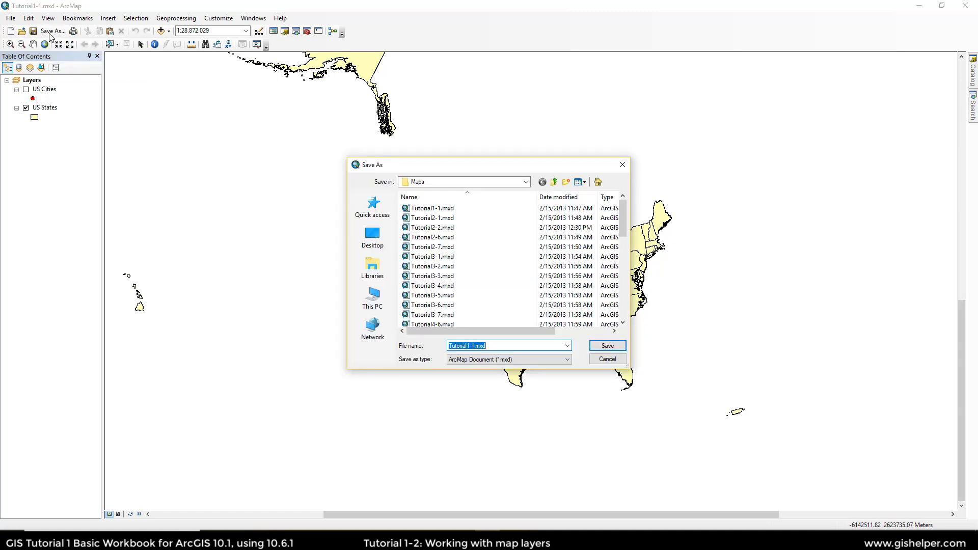
pyautogui.moveTo(10, 18)
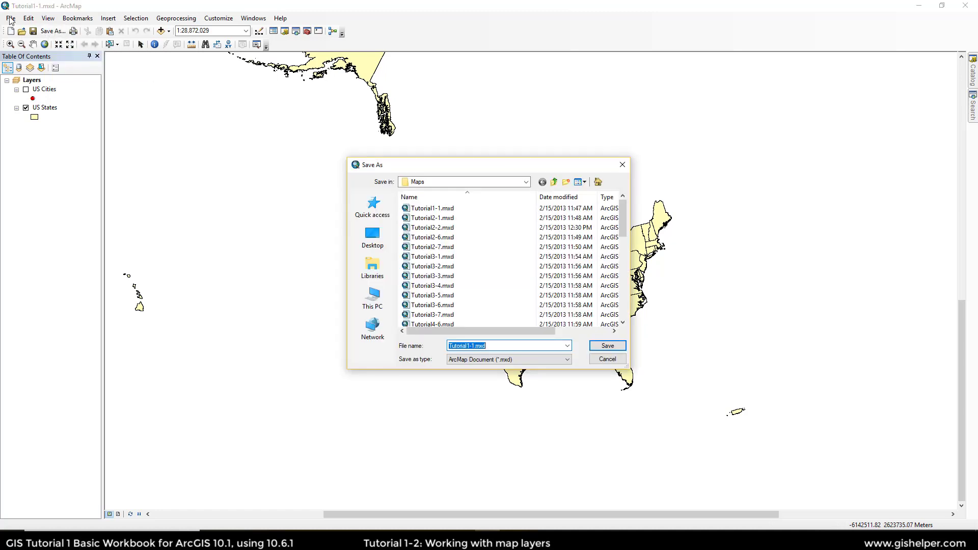
pyautogui.moveTo(514, 193)
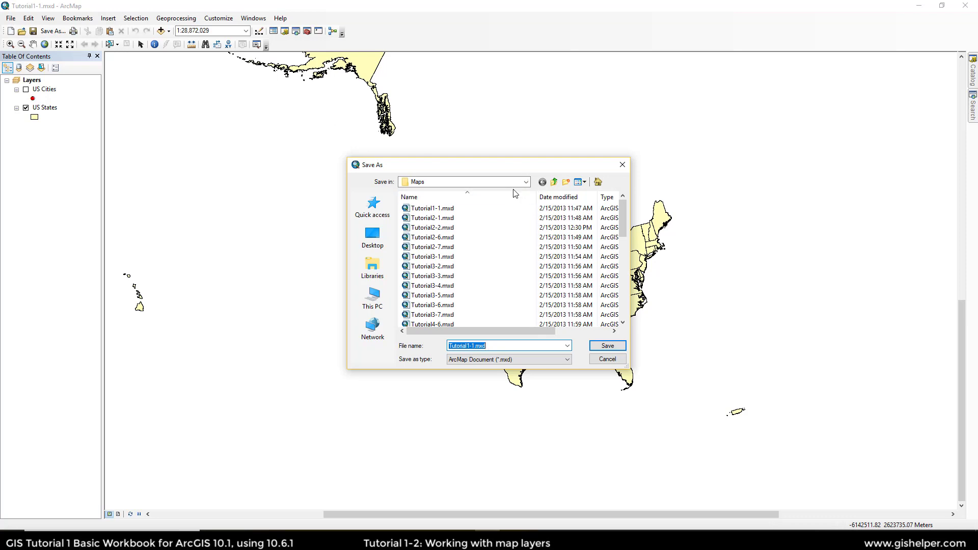
pyautogui.click(553, 182)
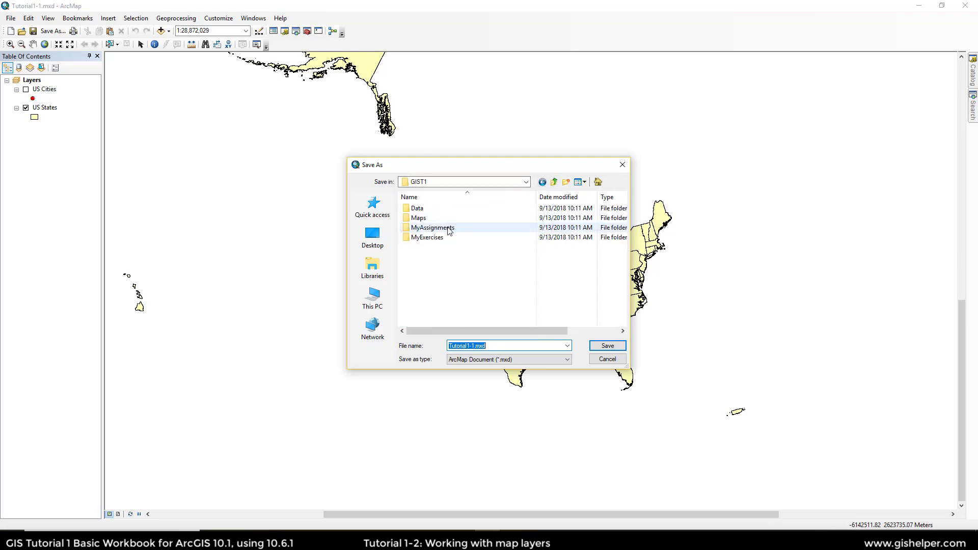
pyautogui.doubleClick(427, 237)
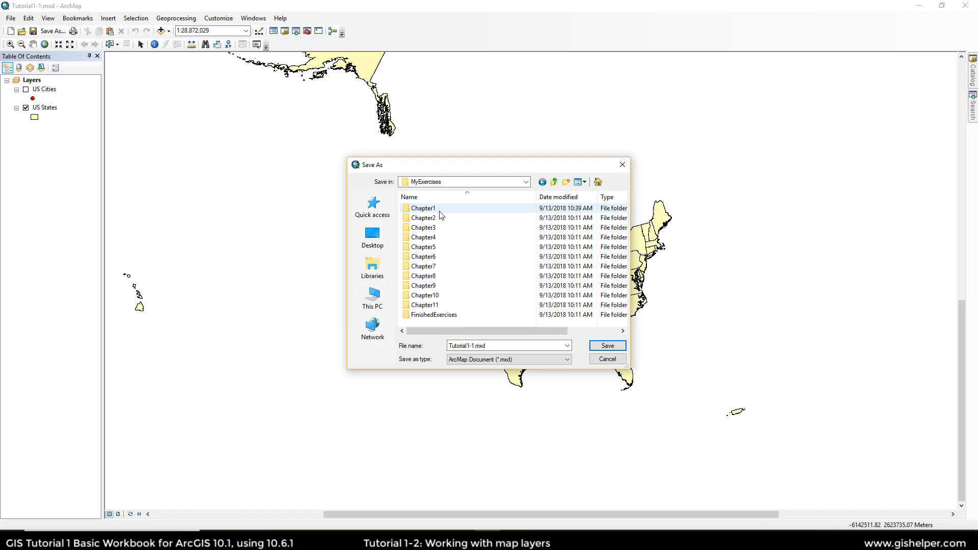
pyautogui.doubleClick(423, 208)
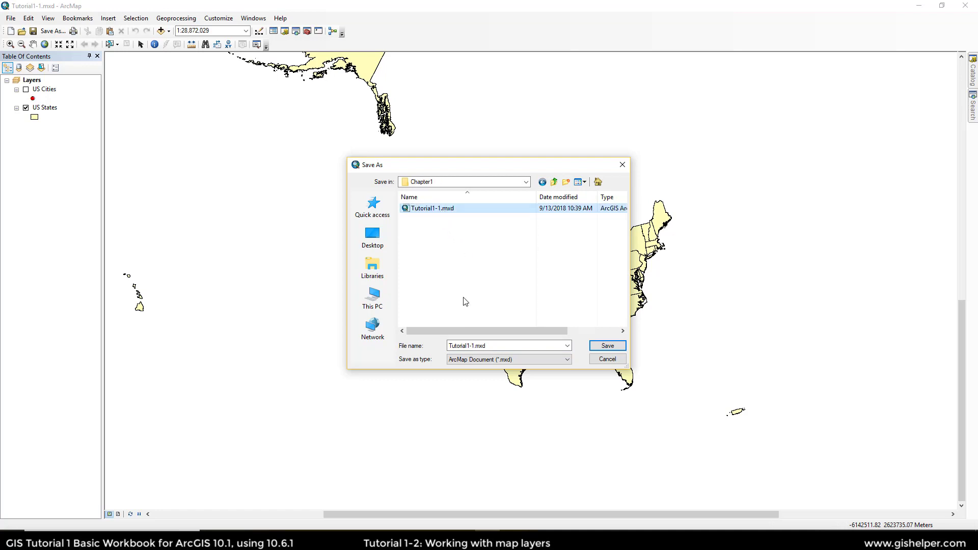
pyautogui.click(493, 345)
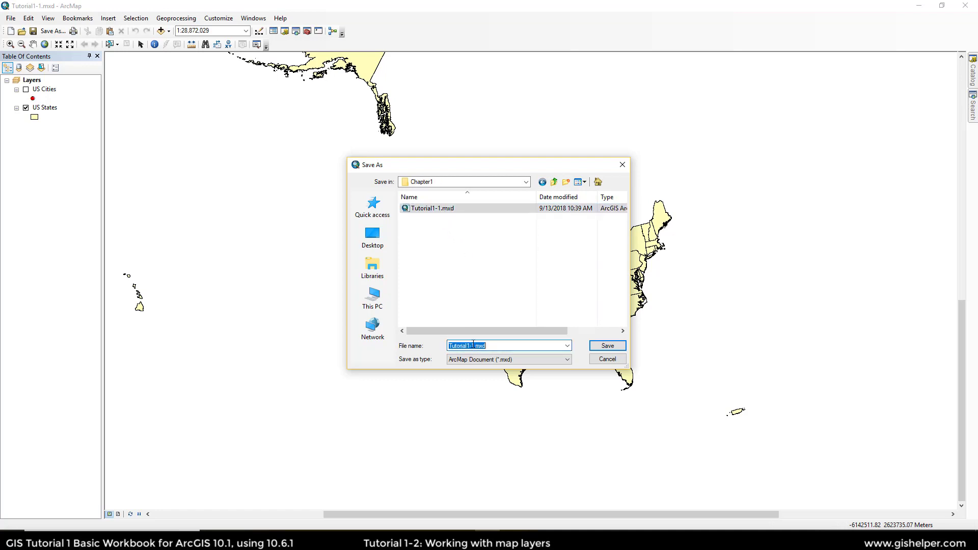
pyautogui.write('Tutorial1-2.mxd')
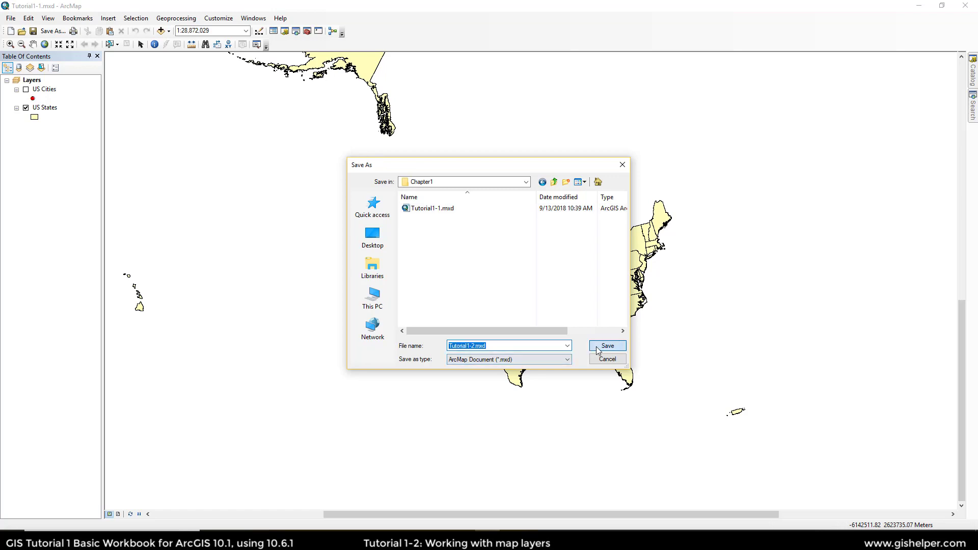
pyautogui.click(605, 345)
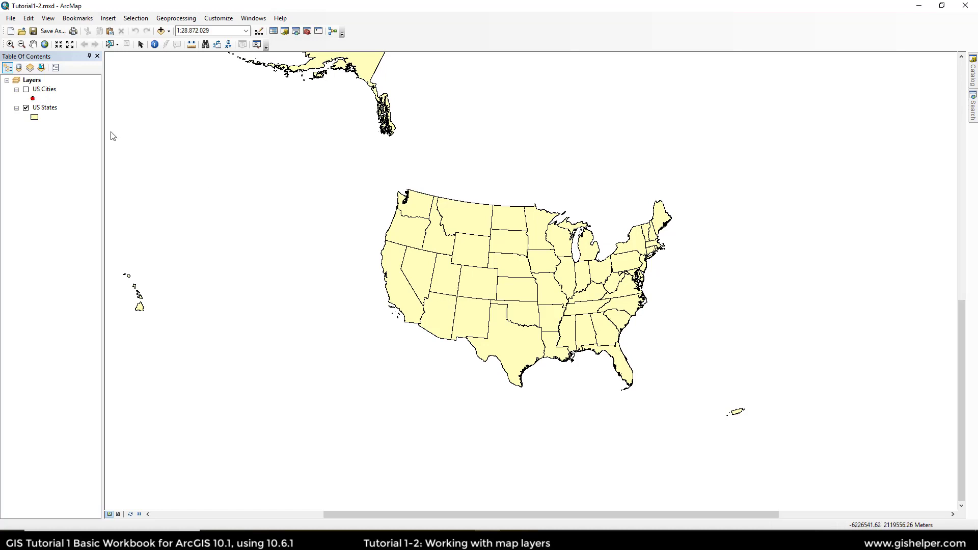
pyautogui.moveTo(22, 31)
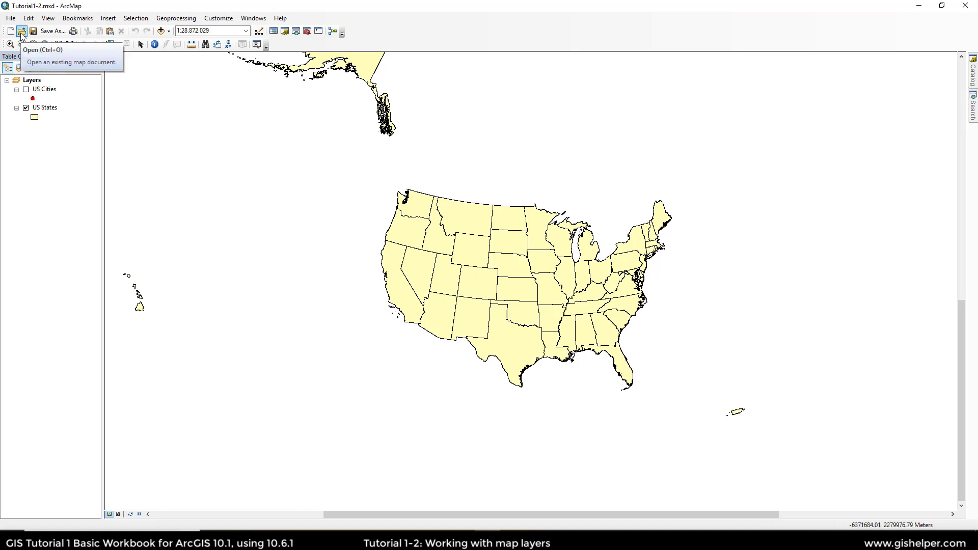
pyautogui.click(21, 31)
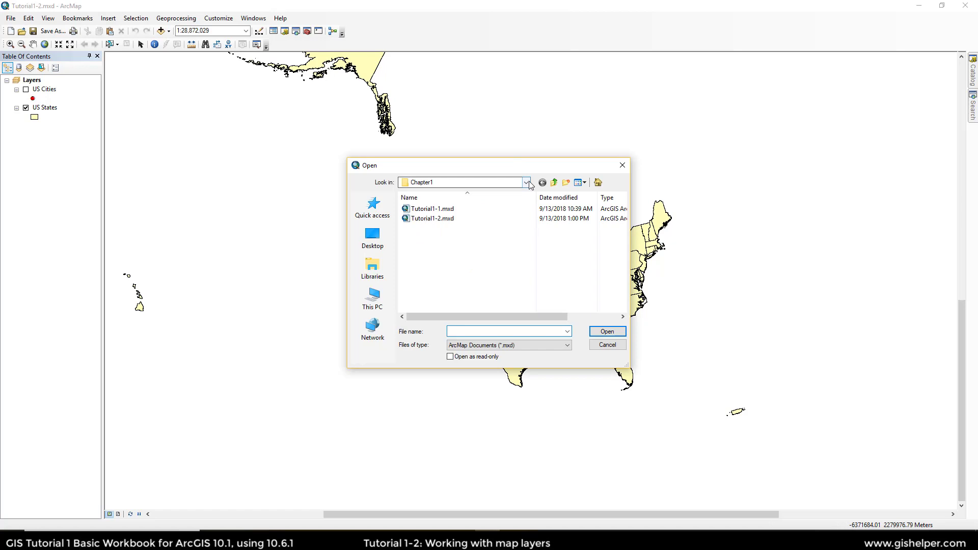
pyautogui.click(554, 183)
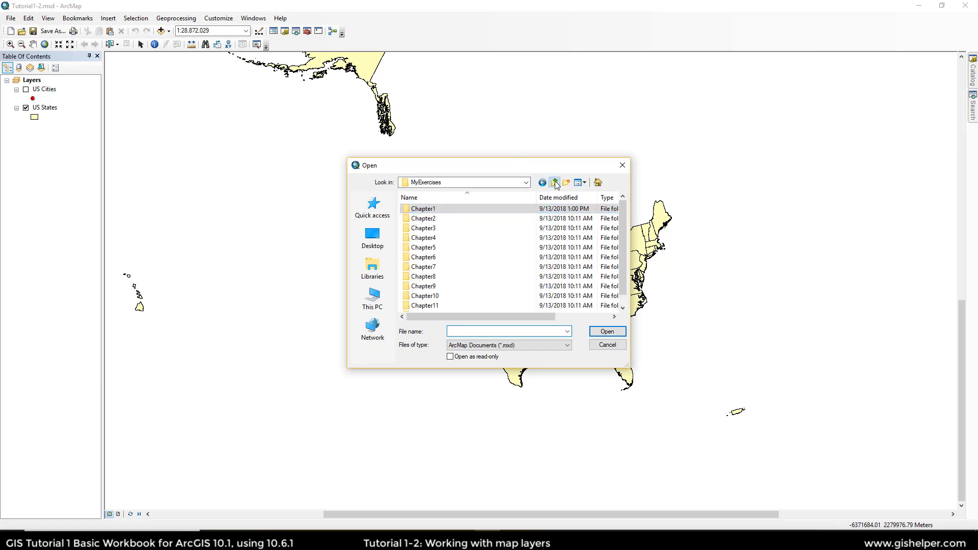
pyautogui.click(554, 182)
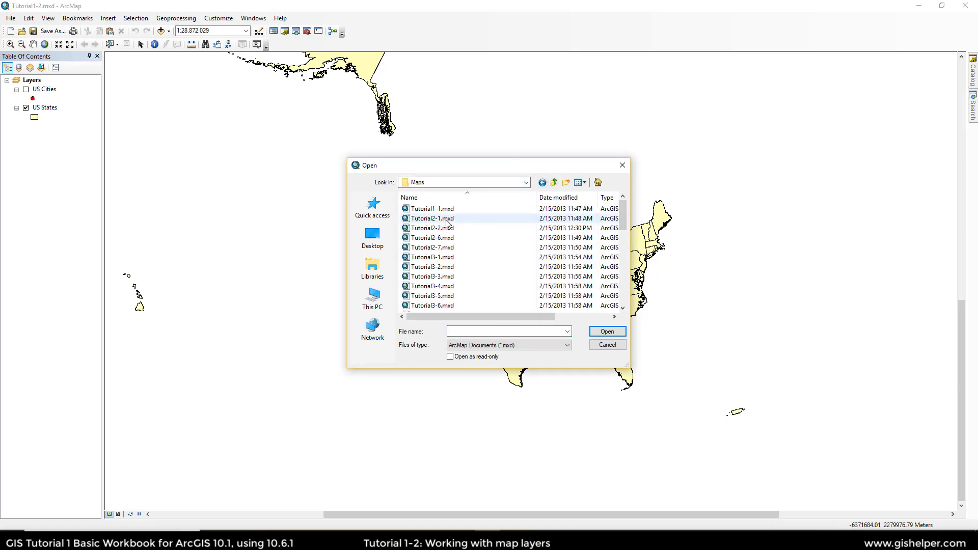
pyautogui.click(431, 218)
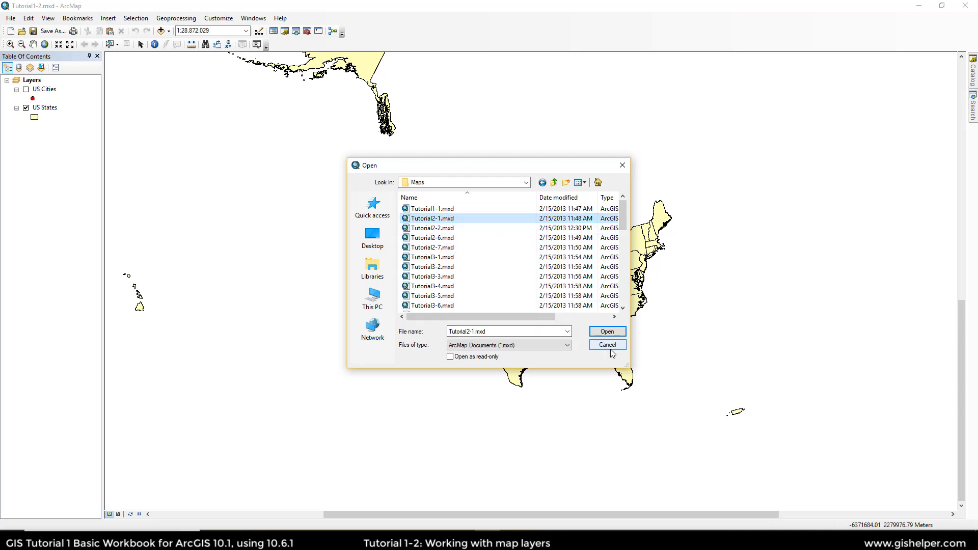
pyautogui.click(606, 331)
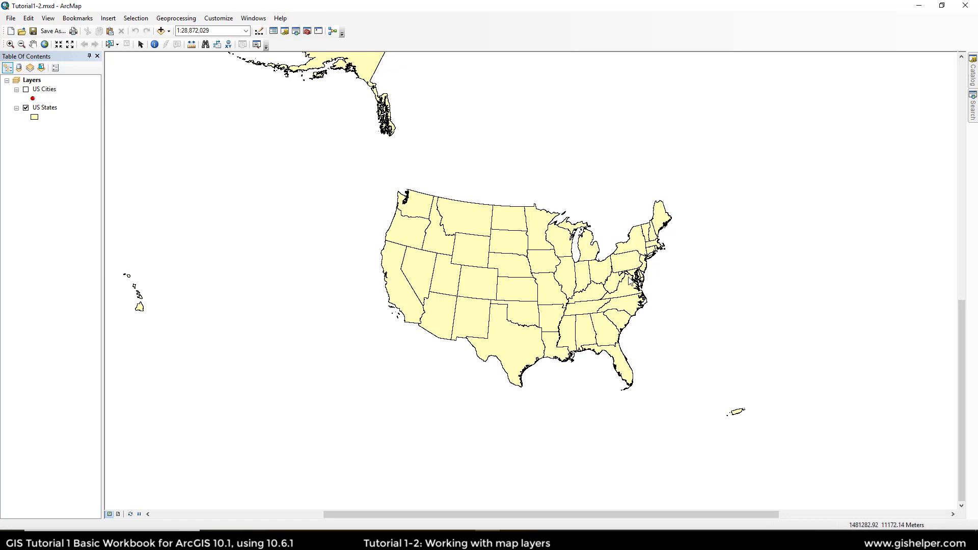
pyautogui.moveTo(441, 268)
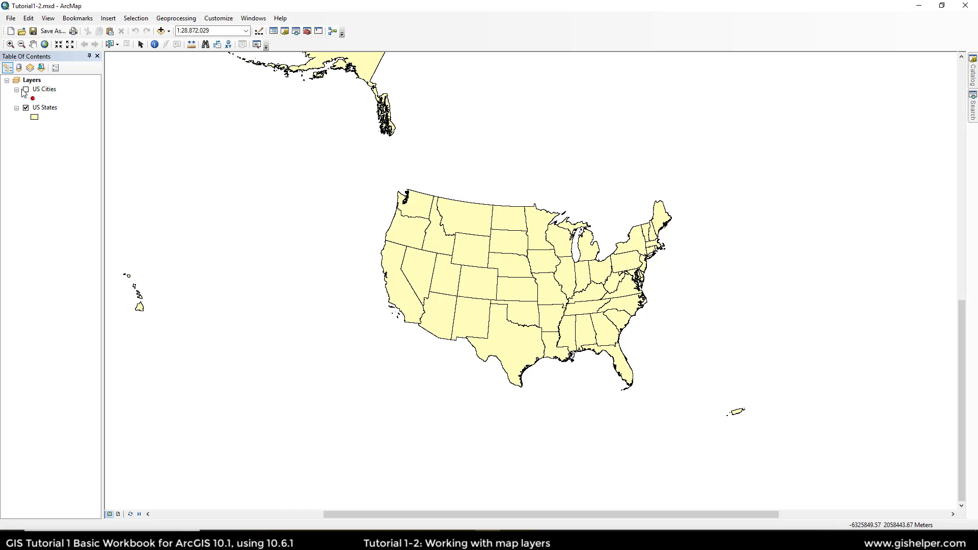
pyautogui.click(26, 89)
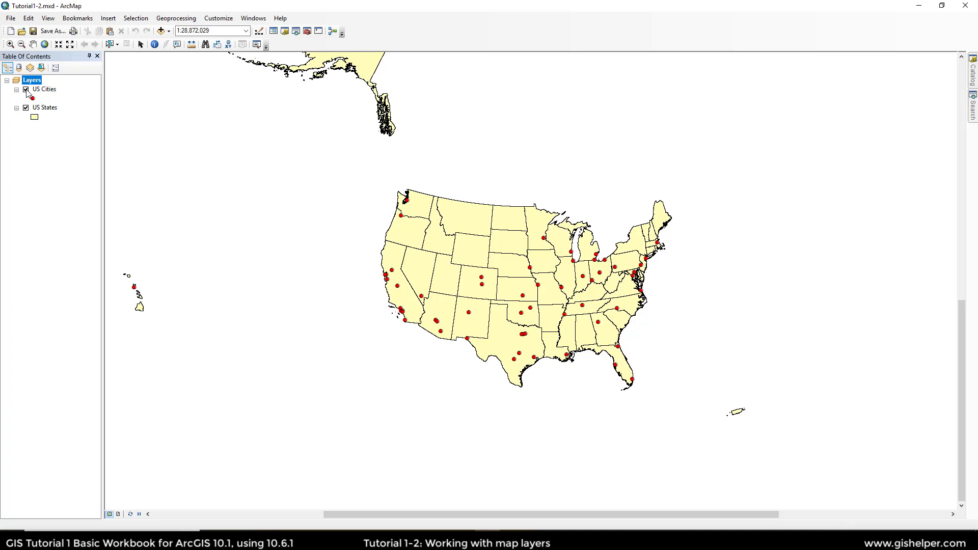
pyautogui.click(26, 89)
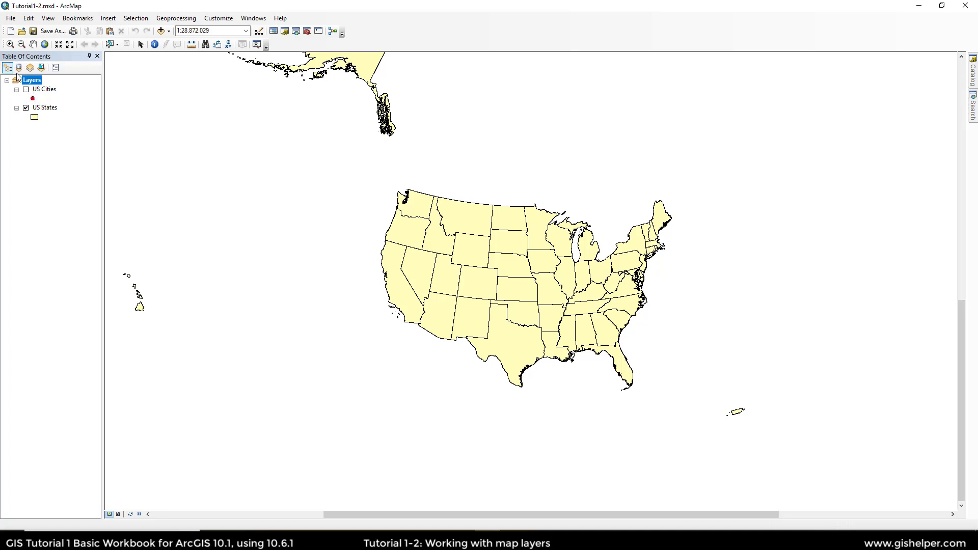
pyautogui.moveTo(8, 68)
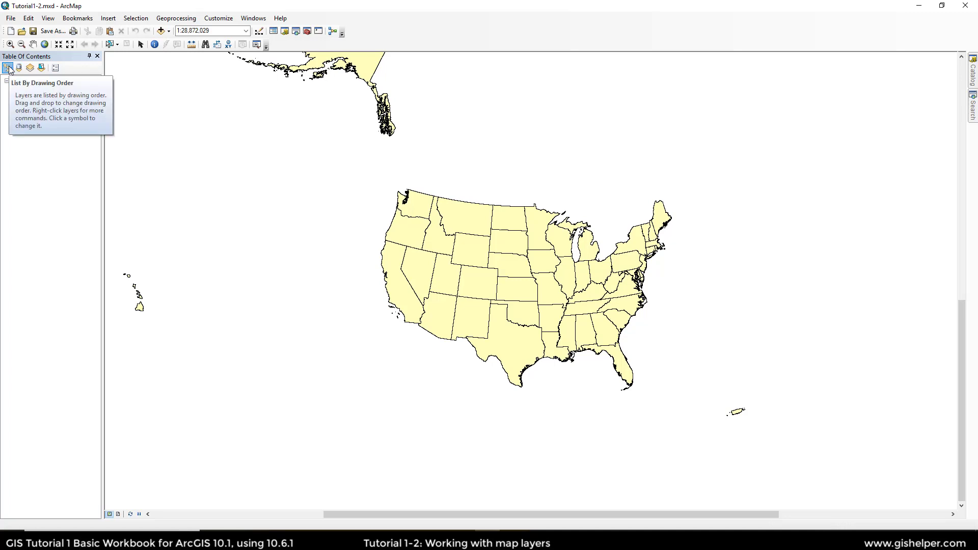
pyautogui.click(8, 68)
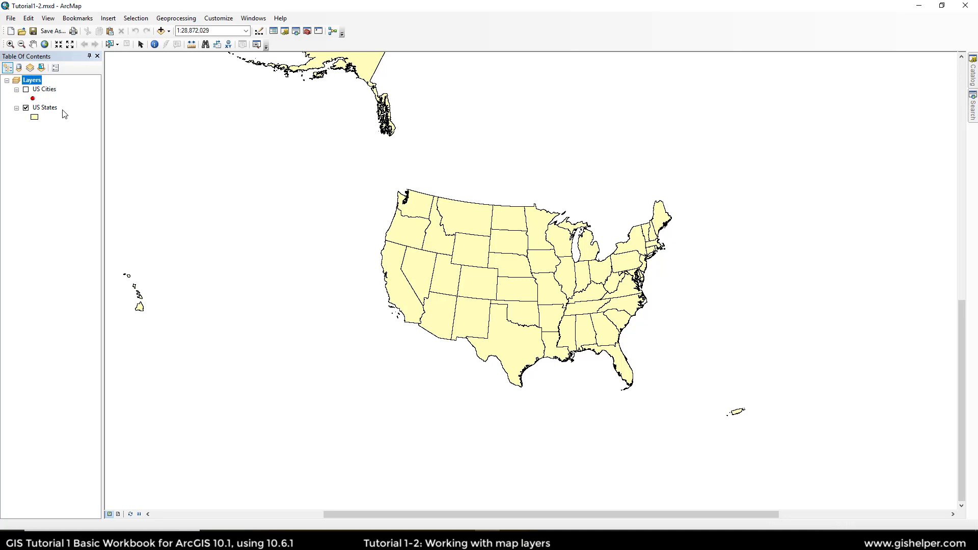
pyautogui.moveTo(44, 103)
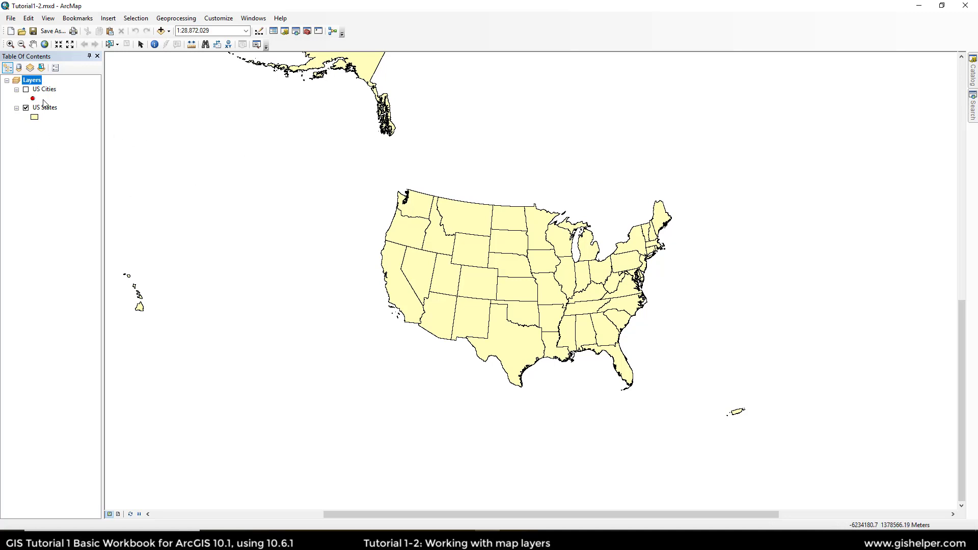
pyautogui.moveTo(50, 99)
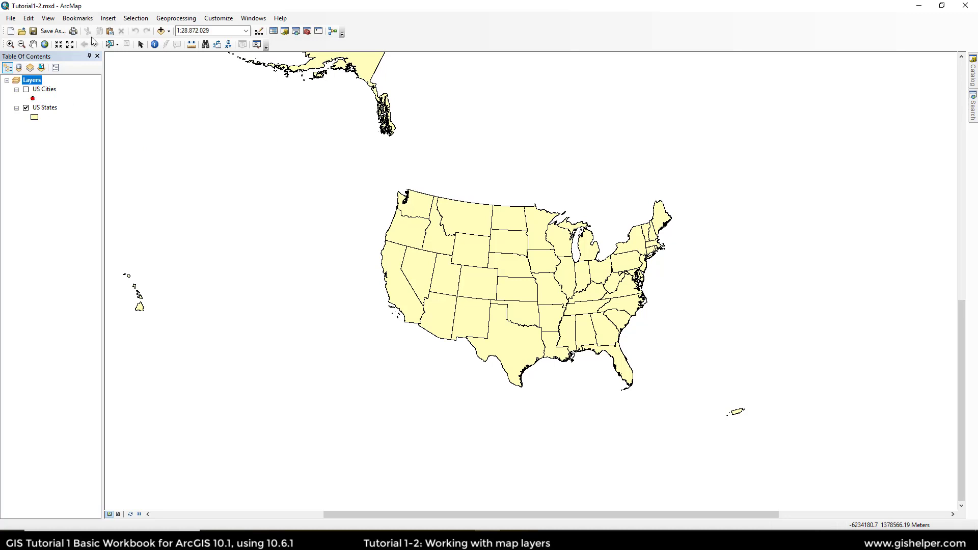
pyautogui.moveTo(314, 190)
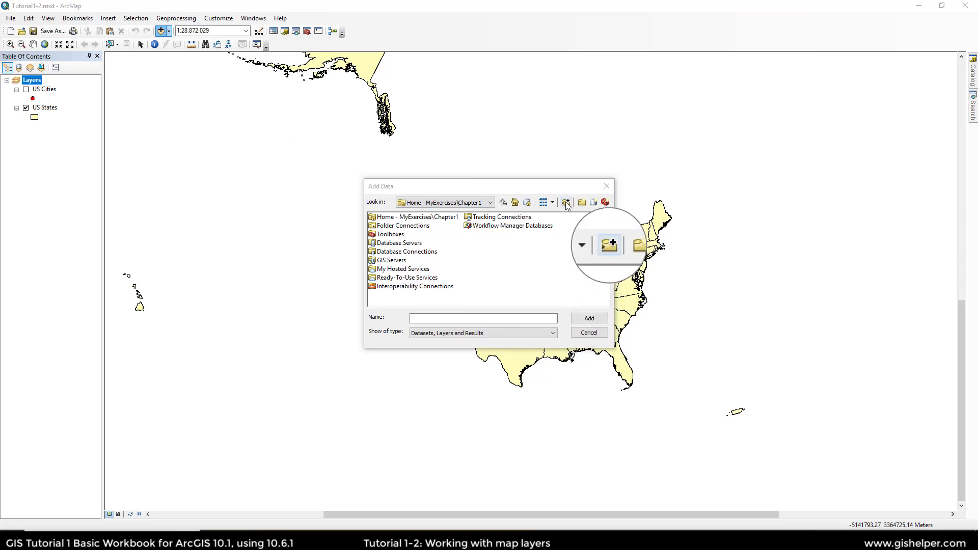
# Connect the C:\EsriPress folder in the Add Data dialog
pyautogui.click(567, 202)
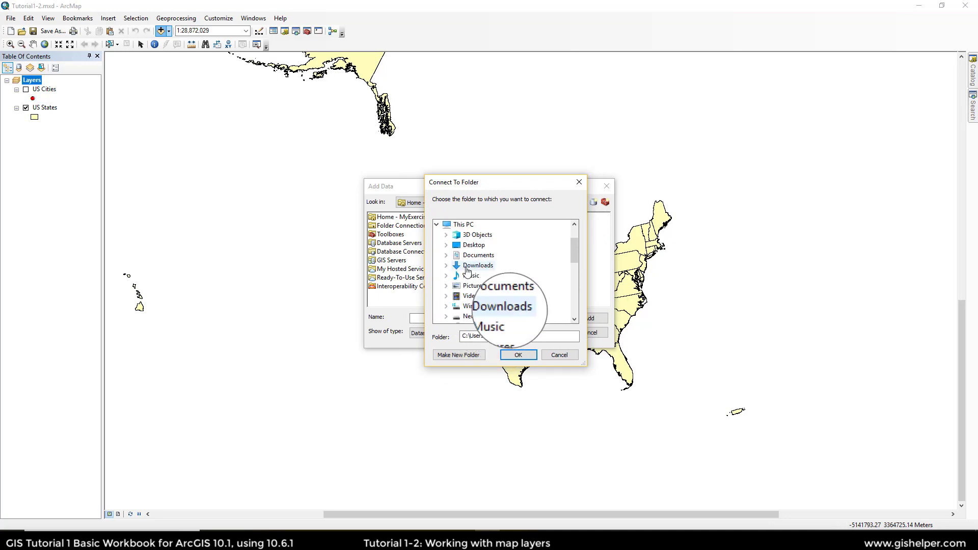
pyautogui.scroll(-3)
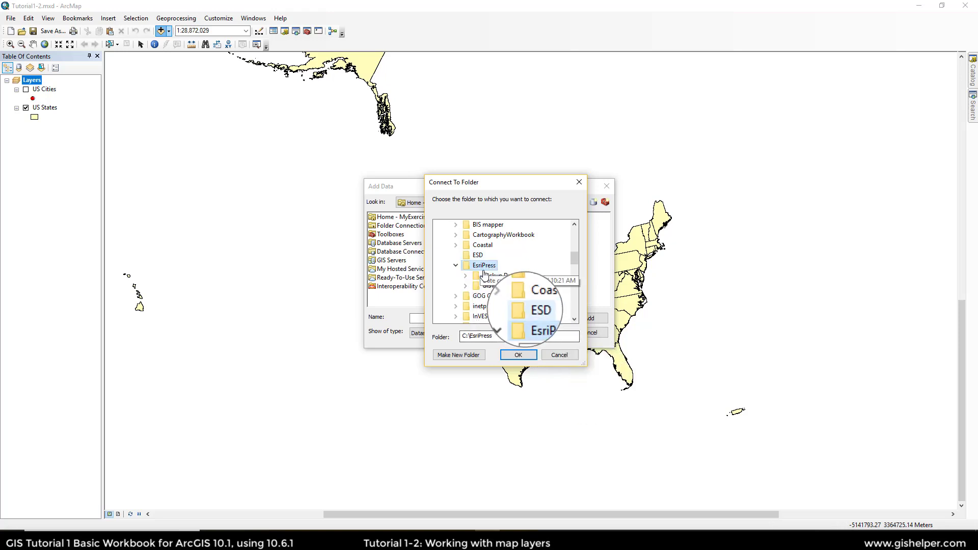
pyautogui.click(517, 354)
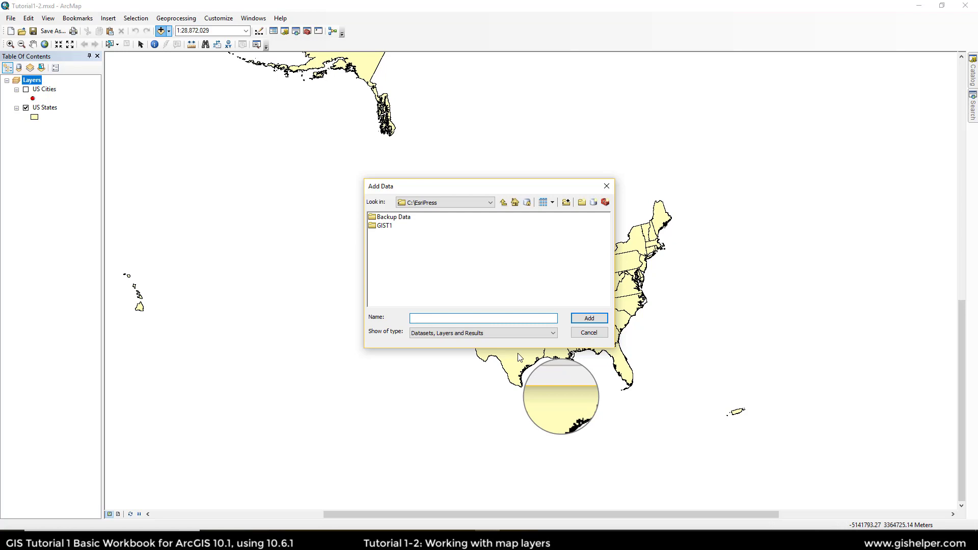
pyautogui.click(483, 317)
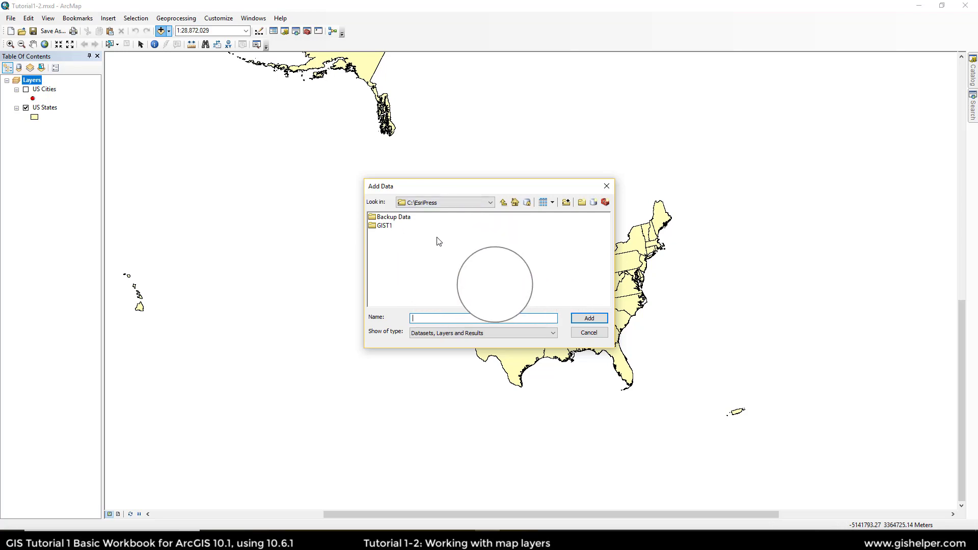
# Browse into GIST1\Data\UnitedStates.gdb and add the COCounties feature class
pyautogui.doubleClick(383, 225)
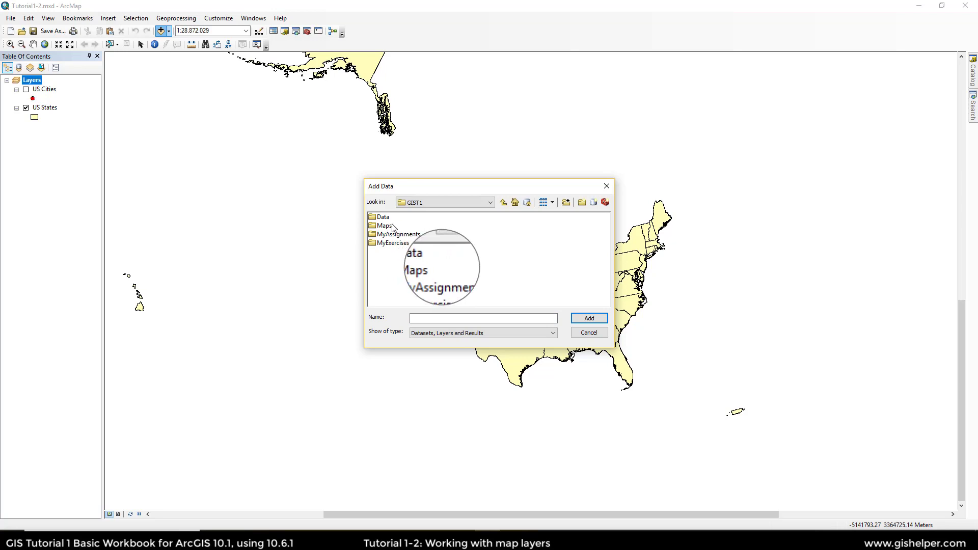
pyautogui.doubleClick(382, 216)
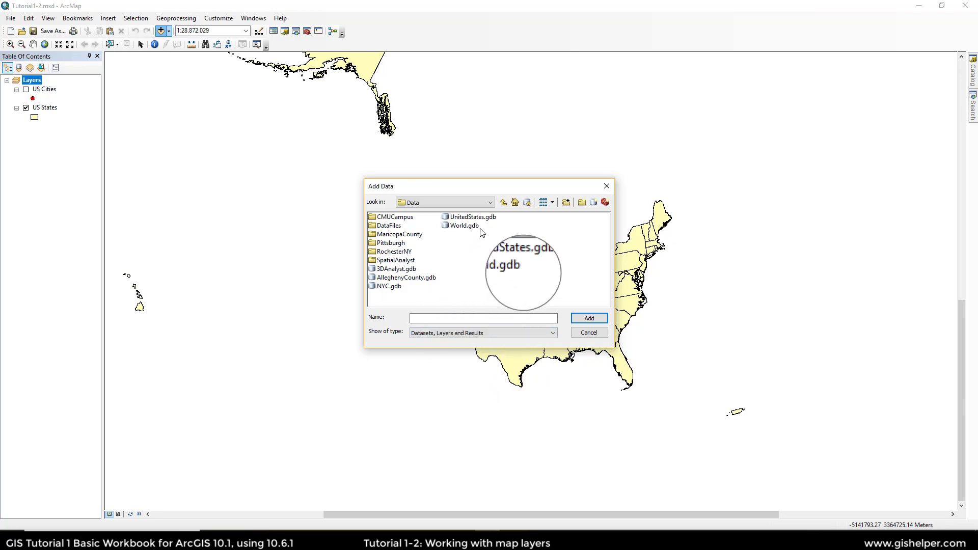
pyautogui.click(473, 217)
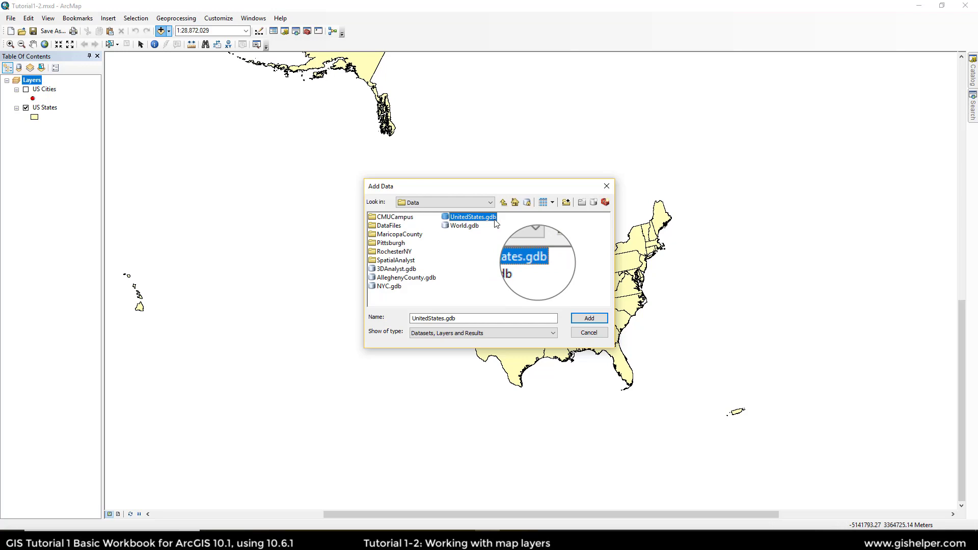
pyautogui.doubleClick(472, 216)
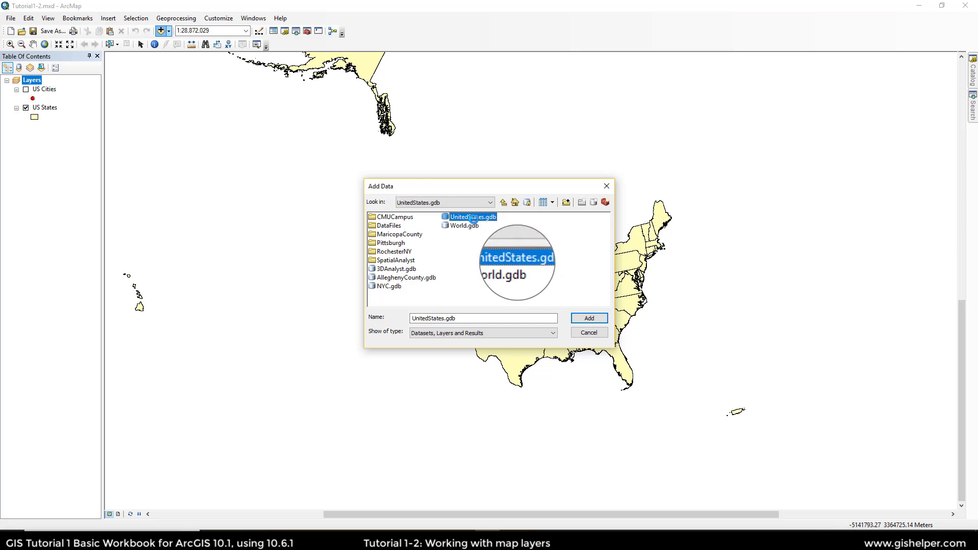
pyautogui.doubleClick(470, 217)
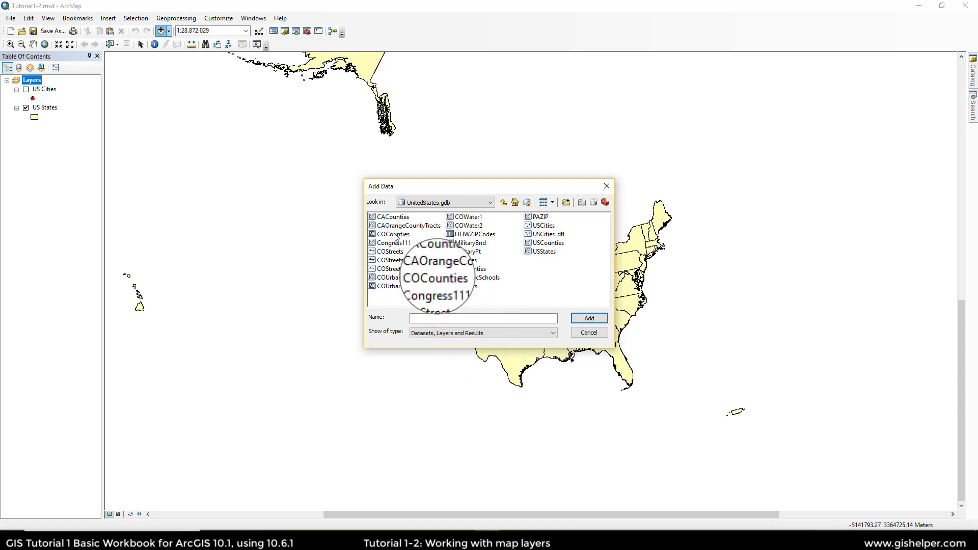
pyautogui.click(392, 233)
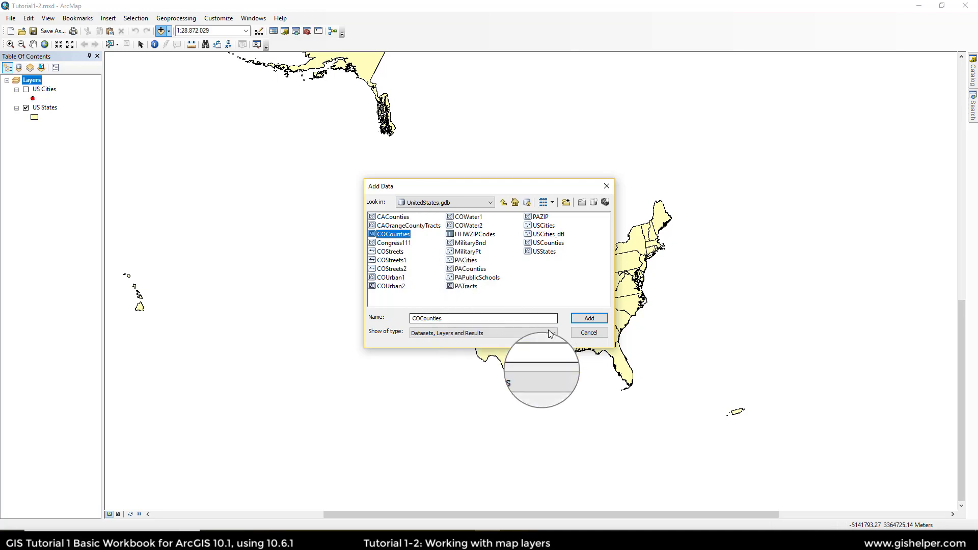
pyautogui.click(586, 318)
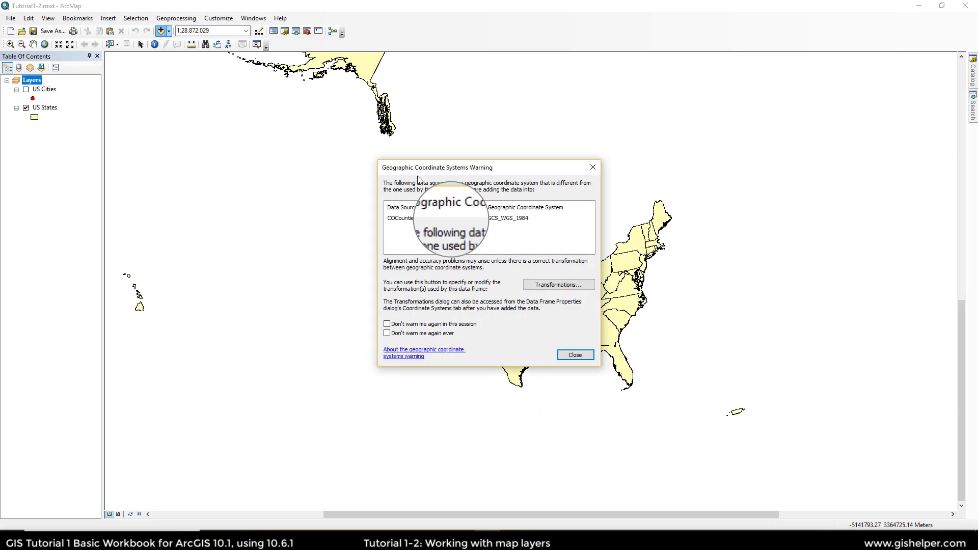
pyautogui.moveTo(507, 243)
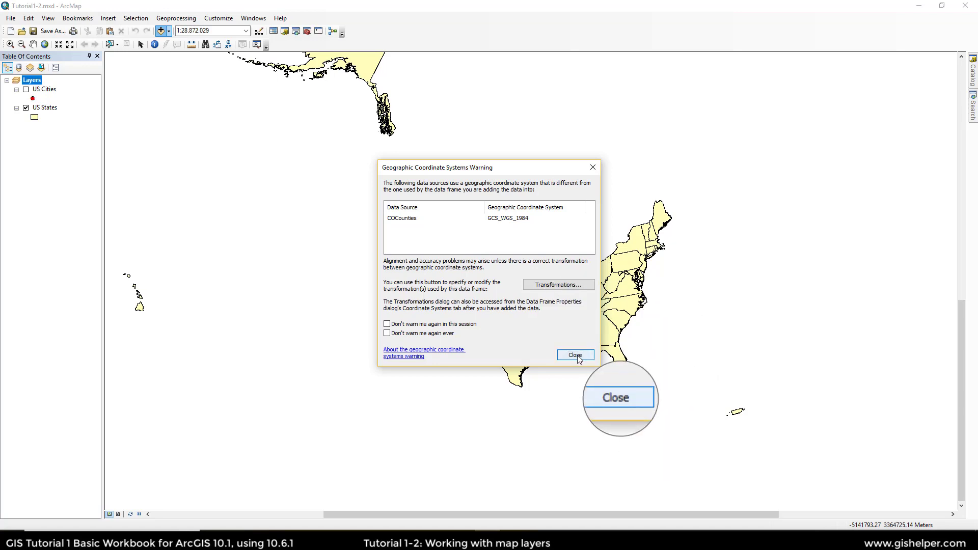
# Close the Geographic Coordinate Systems Warning so COCounties draws over Colorado
pyautogui.click(573, 355)
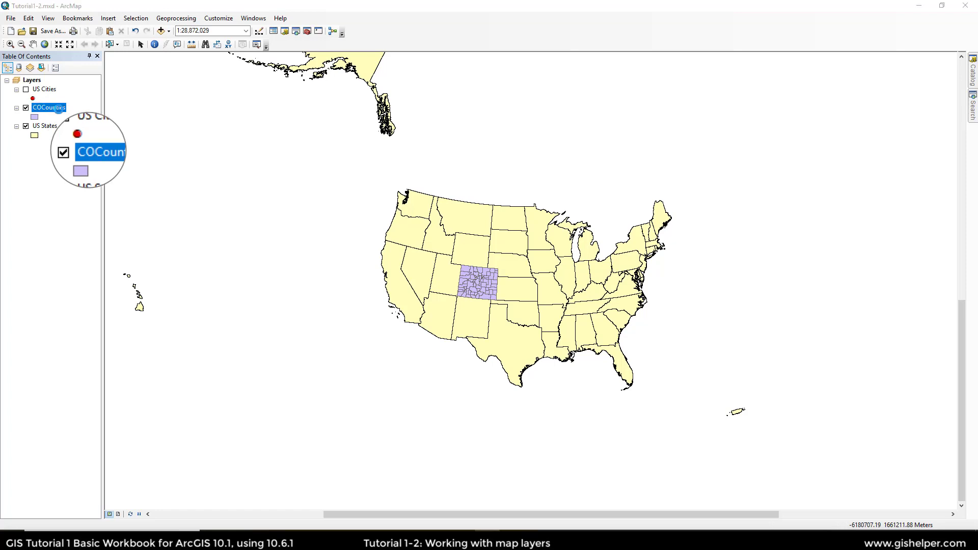
pyautogui.doubleClick(48, 107)
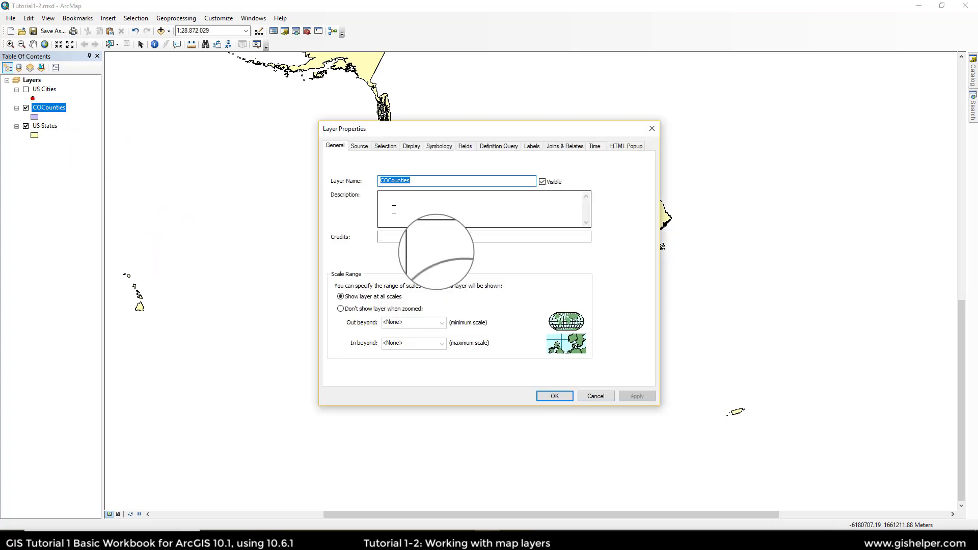
pyautogui.click(359, 145)
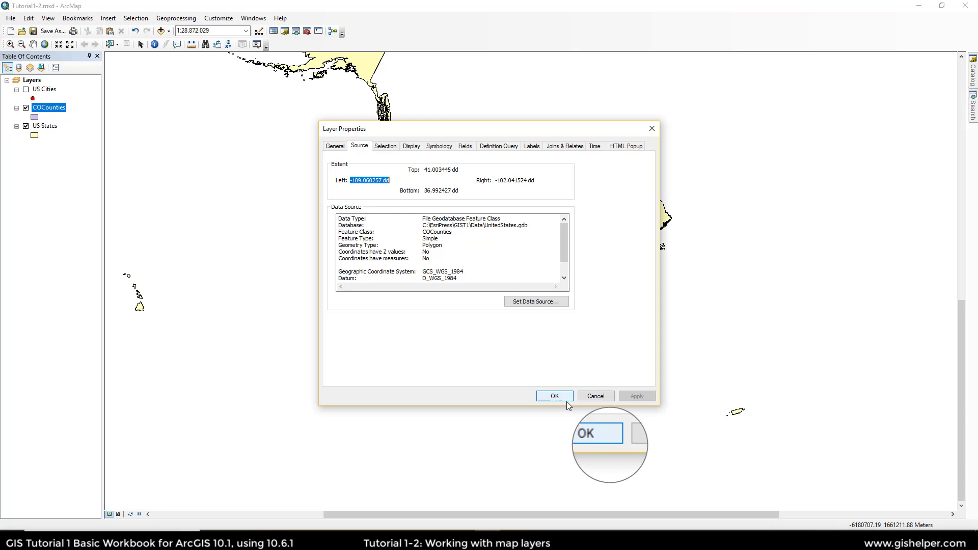
pyautogui.click(553, 396)
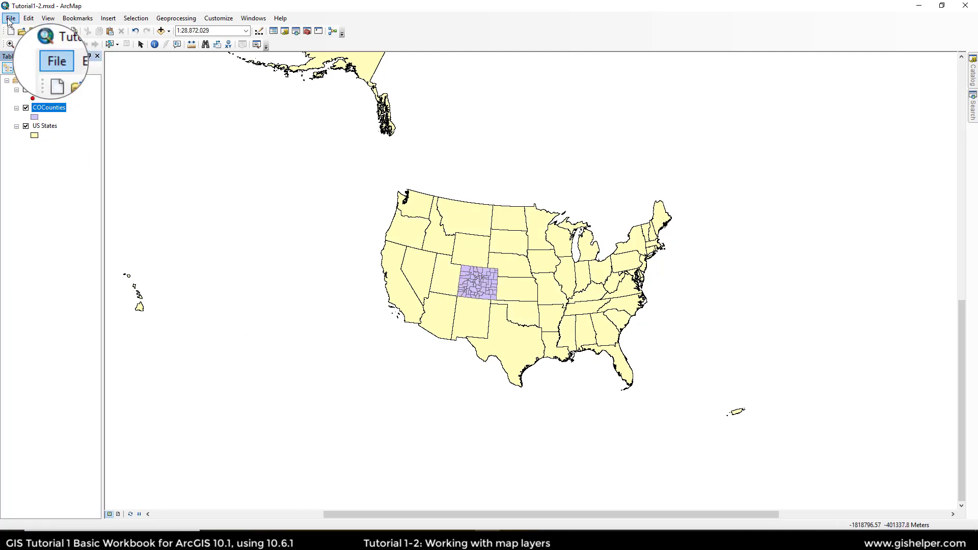
pyautogui.click(11, 17)
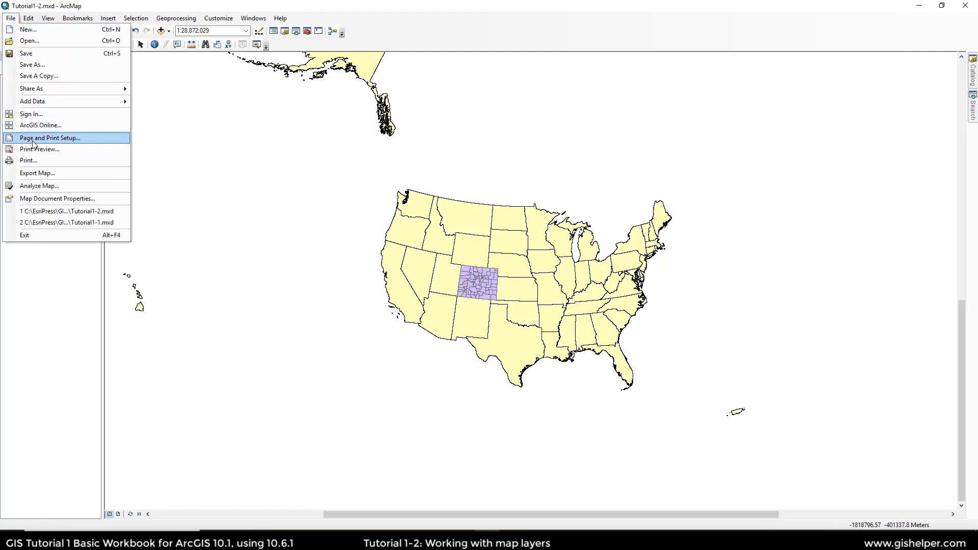
pyautogui.click(57, 199)
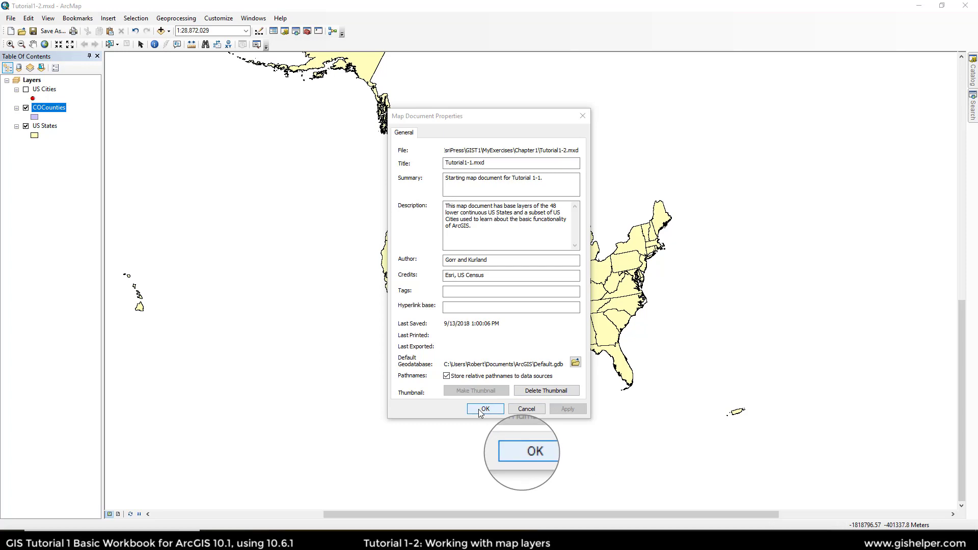
pyautogui.click(485, 408)
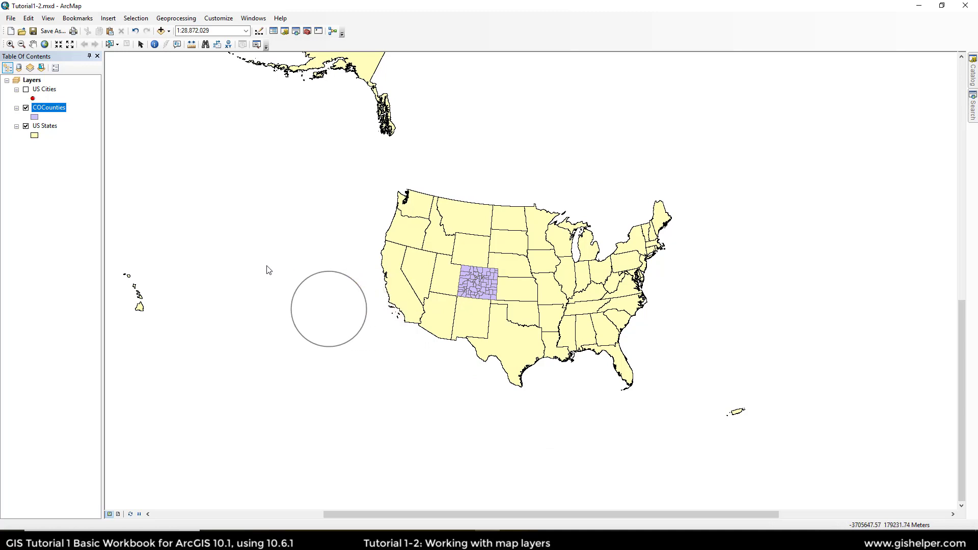
# Enable 'Make relative paths the default for new map documents' in ArcMap Options
pyautogui.click(219, 17)
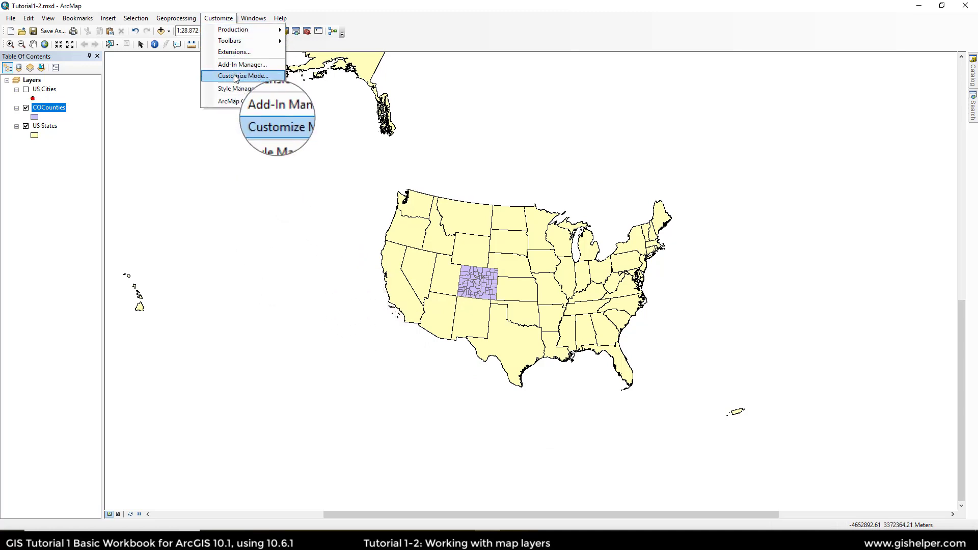
pyautogui.click(242, 76)
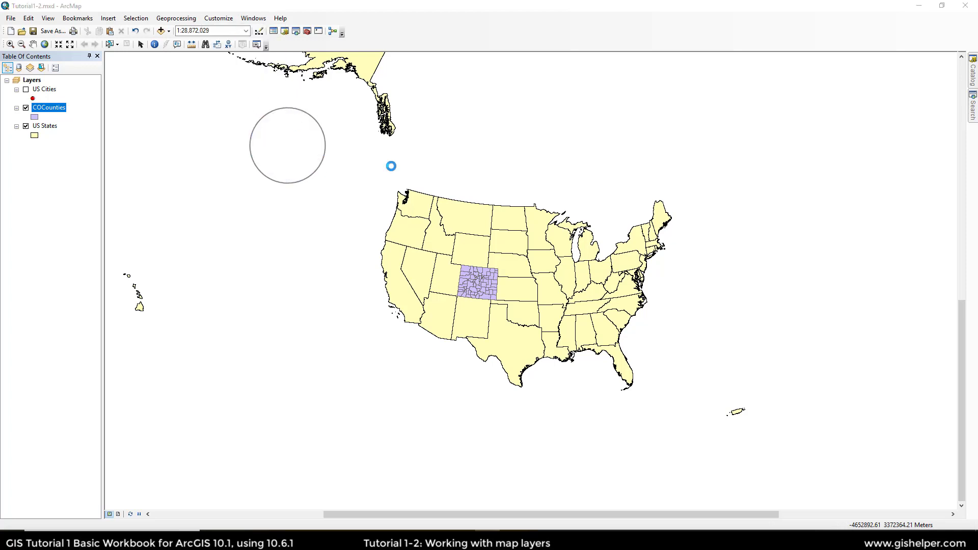
pyautogui.click(218, 17)
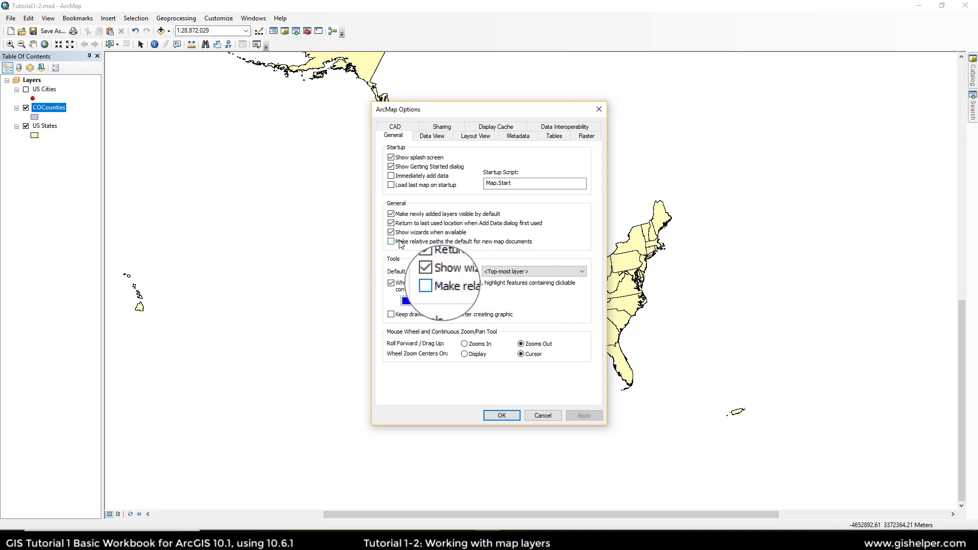
pyautogui.click(391, 241)
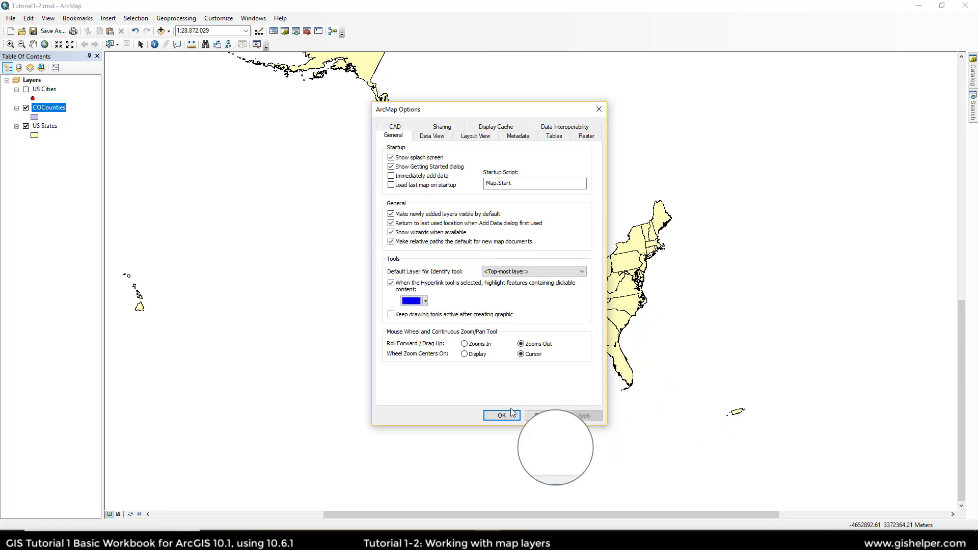
pyautogui.click(500, 415)
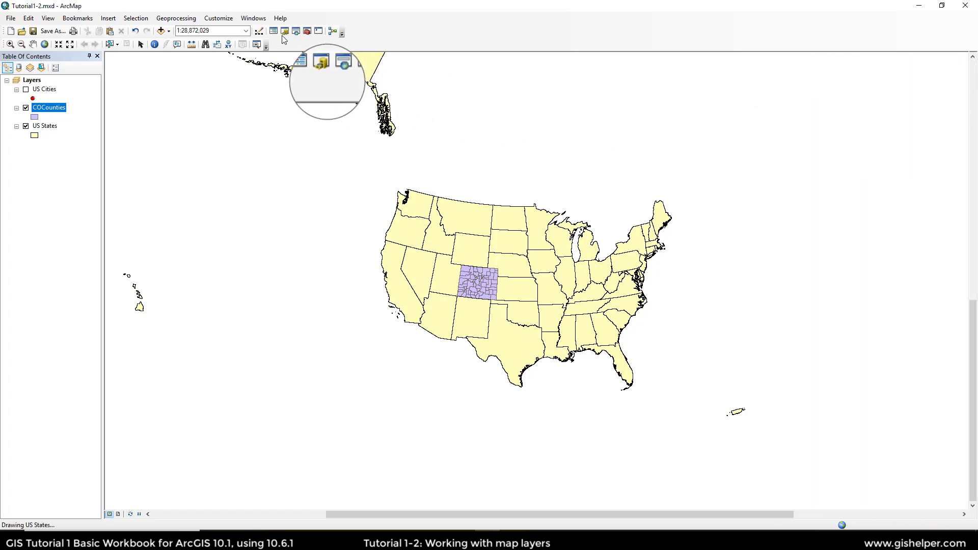
pyautogui.moveTo(284, 32)
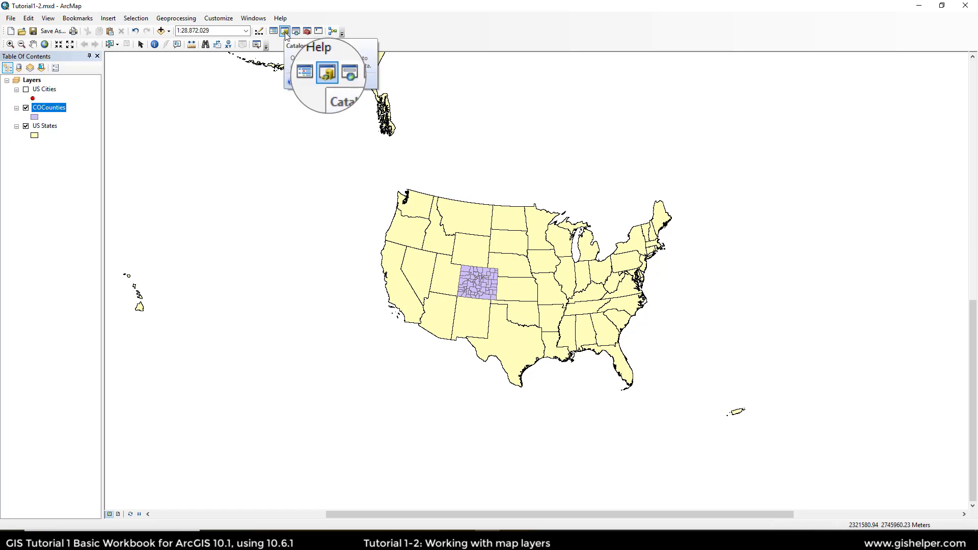
# Open the Catalog window, showing Home - MyExercises\Chapter1
pyautogui.click(283, 31)
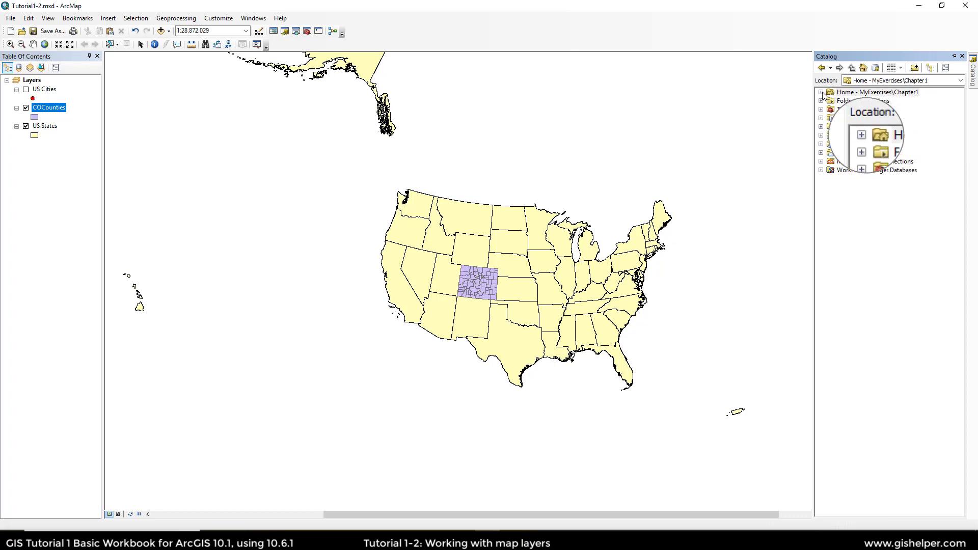
# Expand EsriPress folders in Catalog, add COCounties again, and close the coordinate warning
pyautogui.click(878, 92)
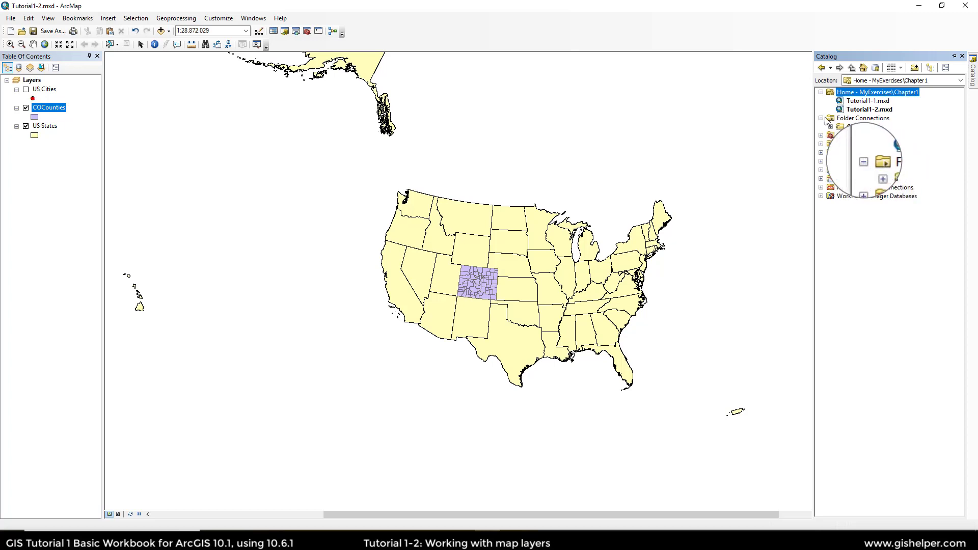
pyautogui.click(820, 118)
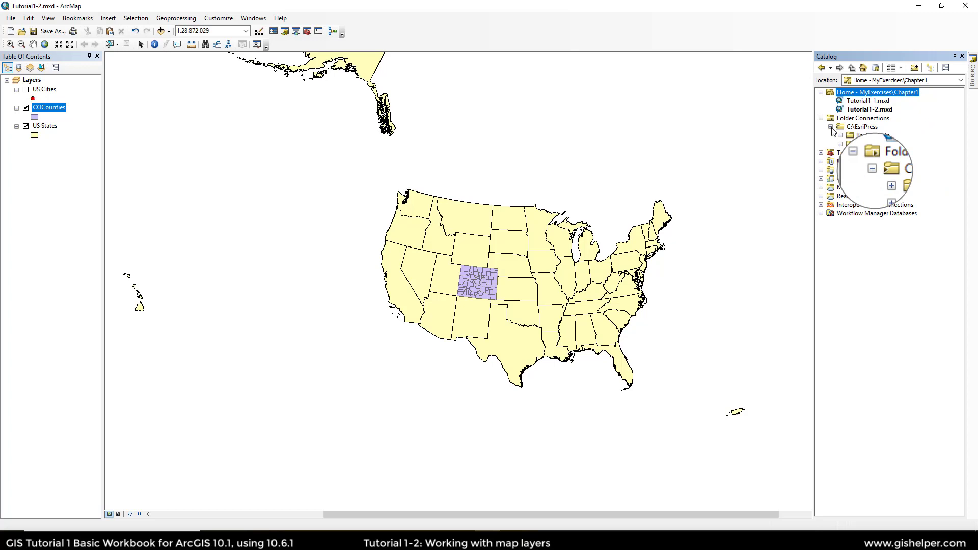
pyautogui.click(840, 127)
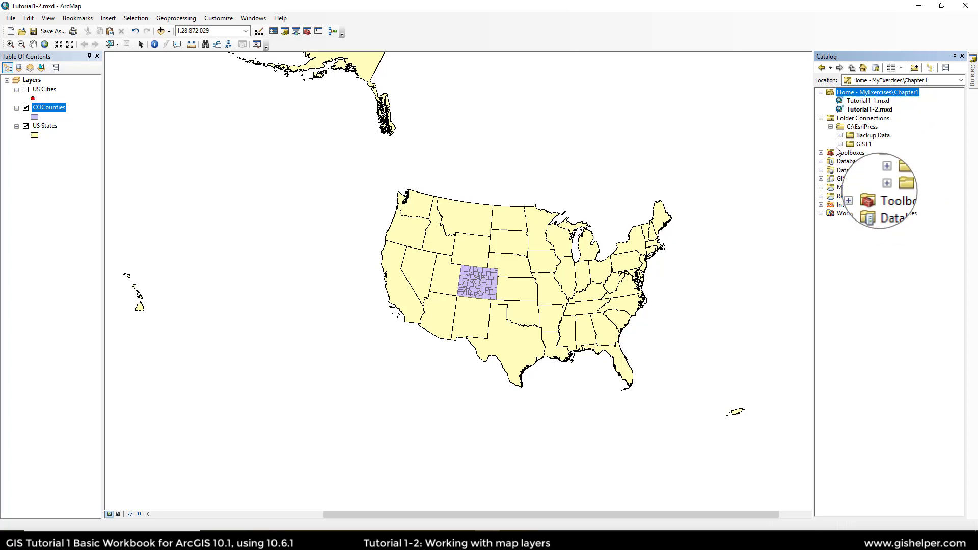
pyautogui.click(841, 144)
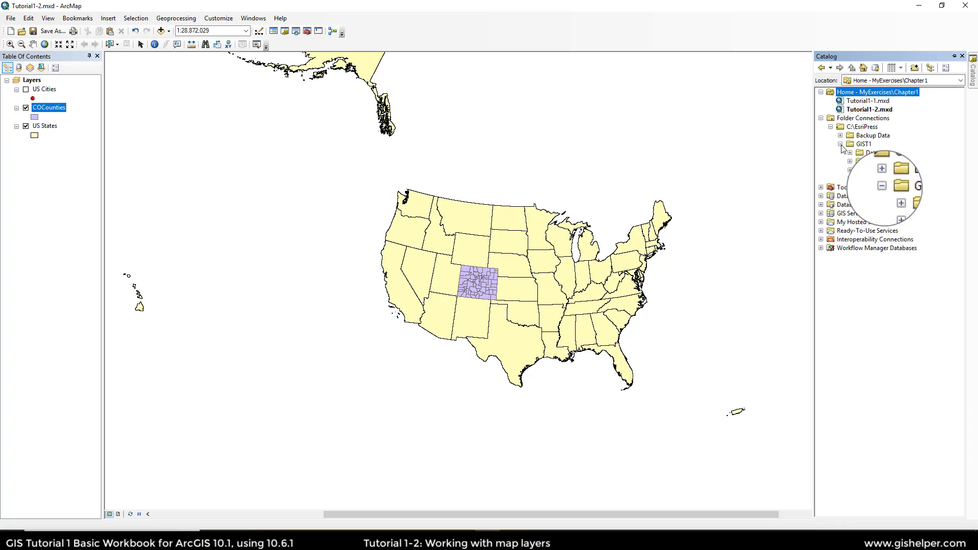
pyautogui.click(841, 144)
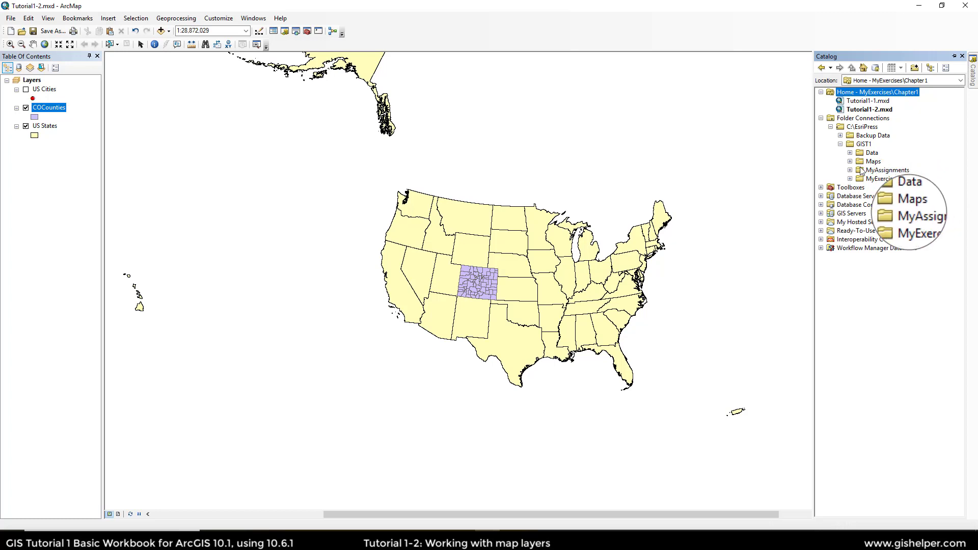
pyautogui.click(850, 152)
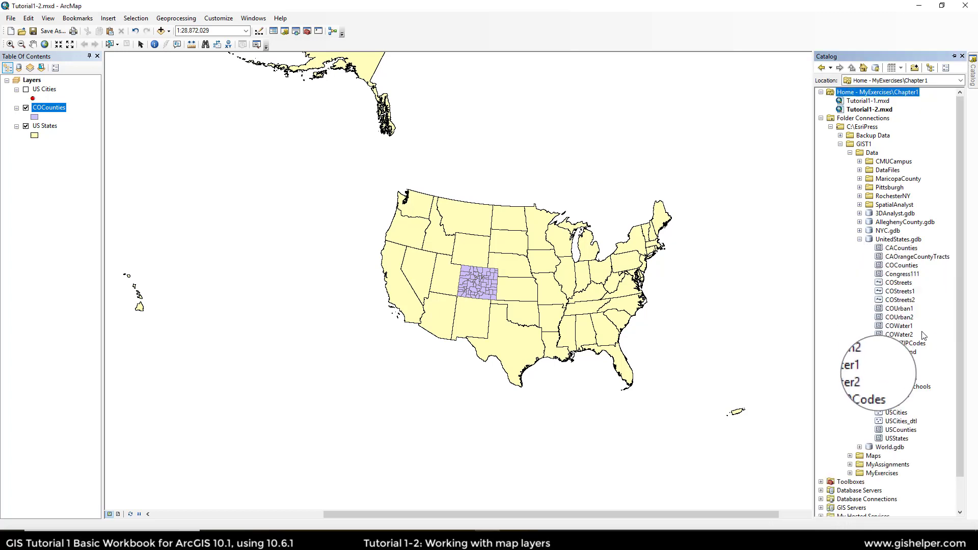
pyautogui.click(901, 265)
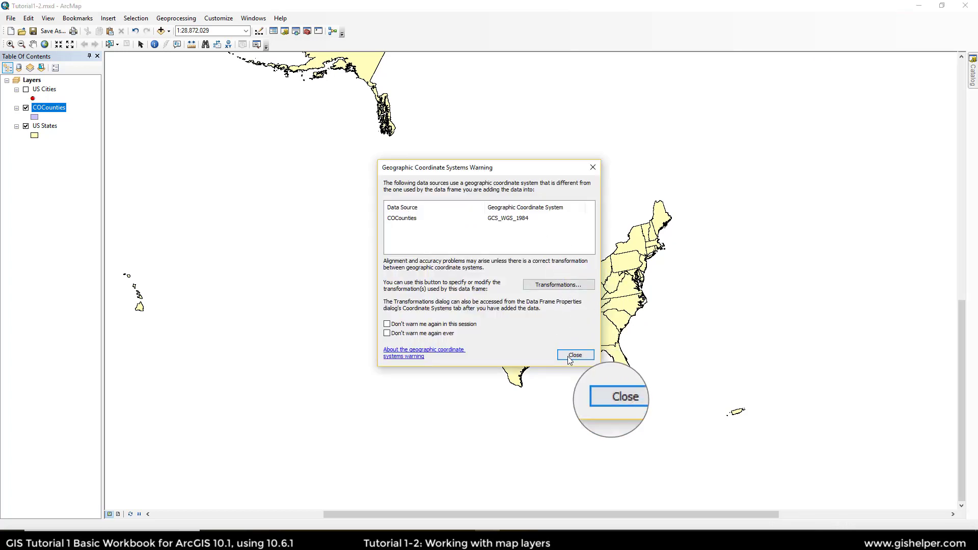
pyautogui.click(574, 355)
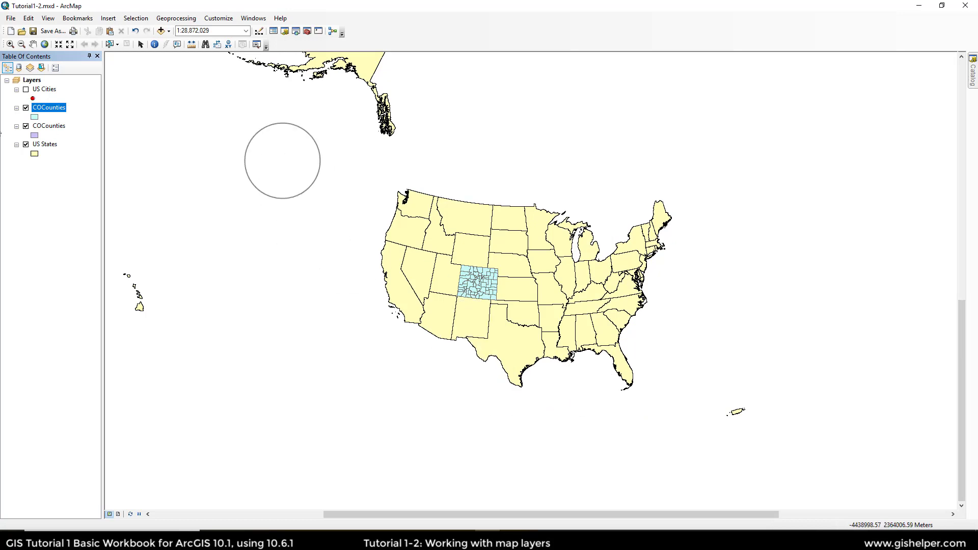
# Uncheck the duplicate COCounties layer and remove it from the map
pyautogui.click(25, 106)
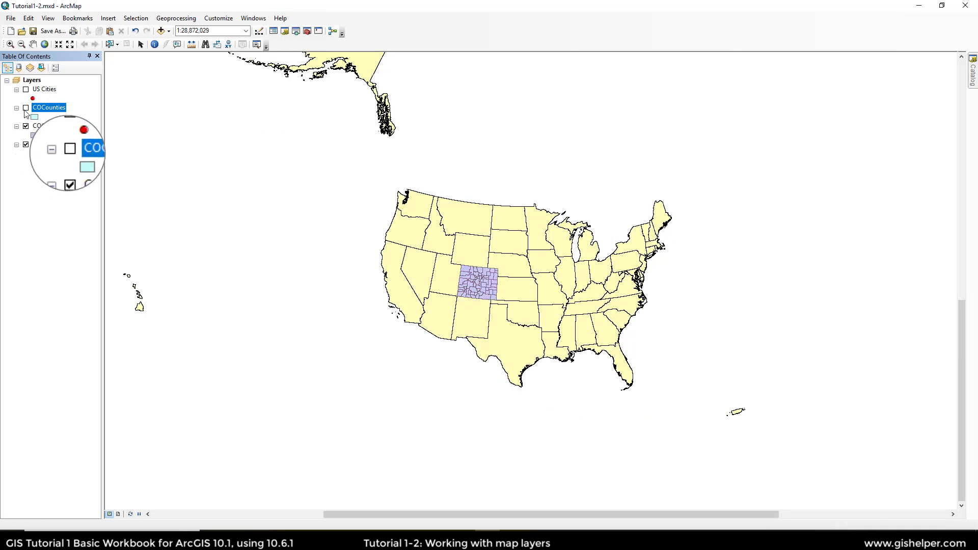
pyautogui.click(26, 108)
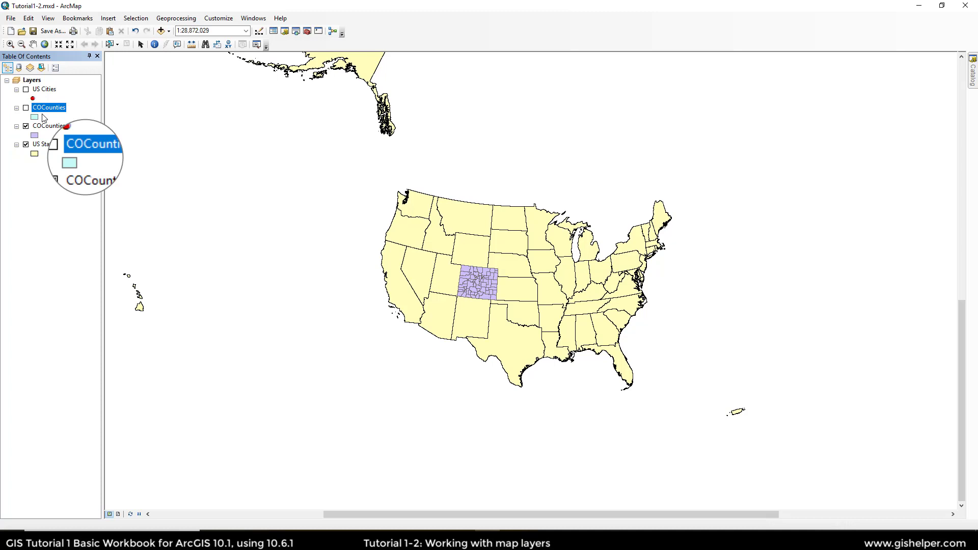
pyautogui.rightClick(49, 108)
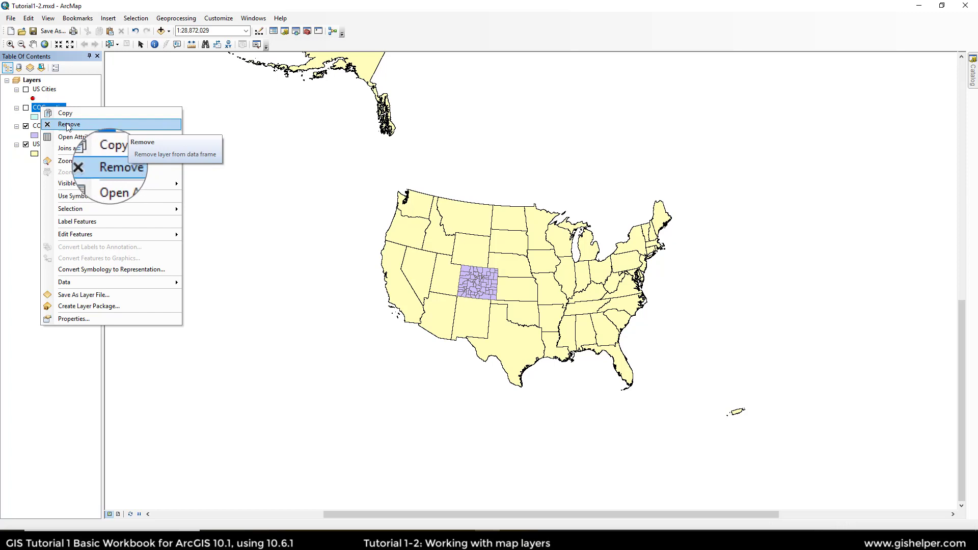
pyautogui.click(69, 125)
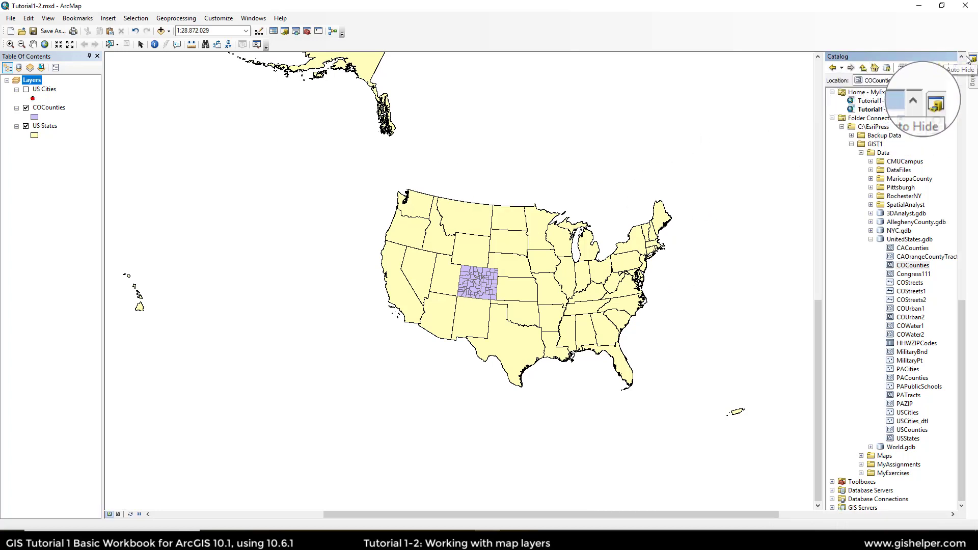
# Pin the Catalog window open and scroll to the UnitedStates.gdb datasets
pyautogui.click(971, 56)
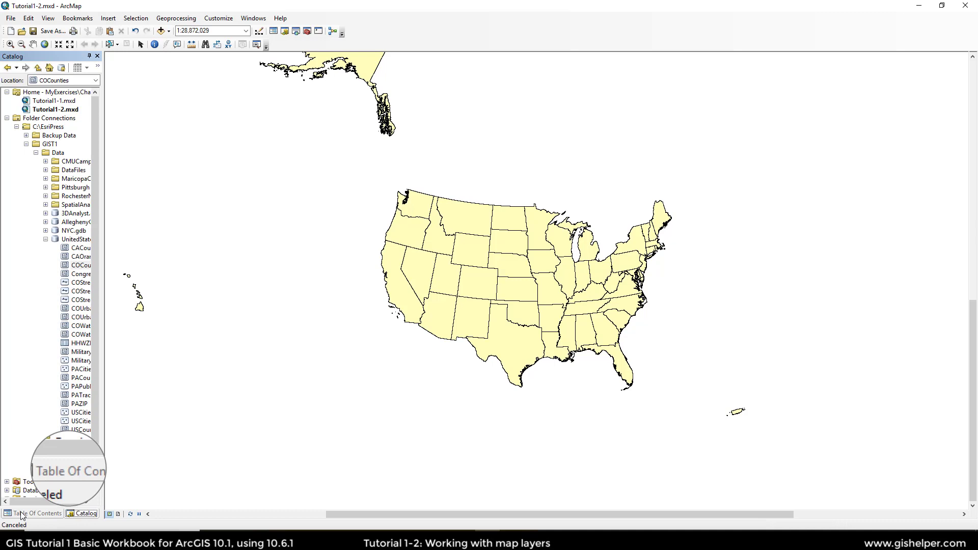
pyautogui.scroll(-3)
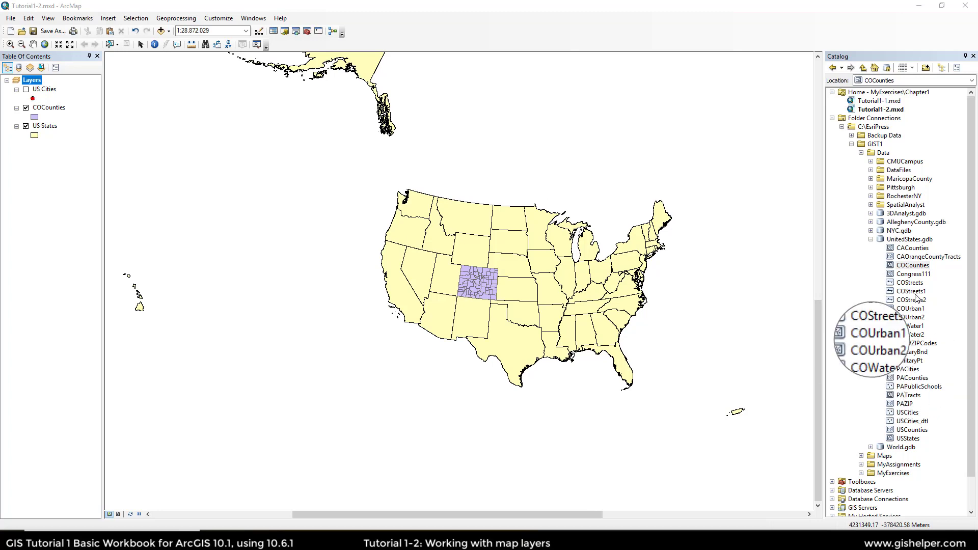
# Select the COStreets dataset of UnitedStates.gdb in the Catalog window
pyautogui.click(910, 282)
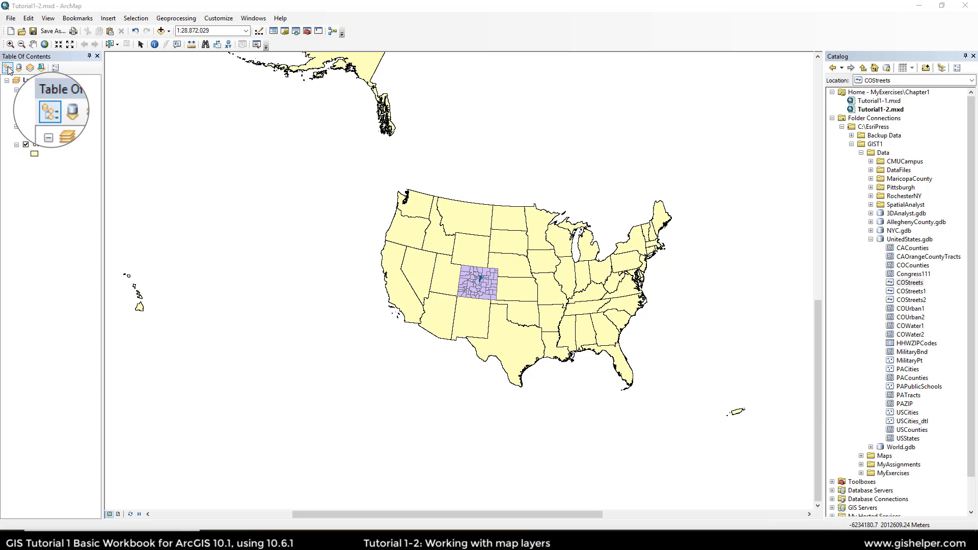
# List layers by drawing order and drag US Cities below US States
pyautogui.click(45, 107)
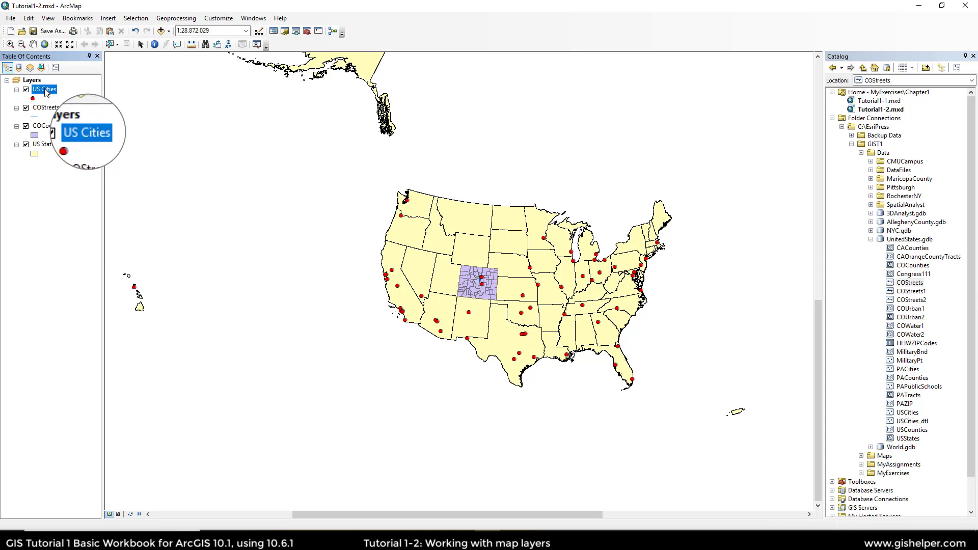
pyautogui.moveTo(43, 89); pyautogui.dragTo(44, 145)
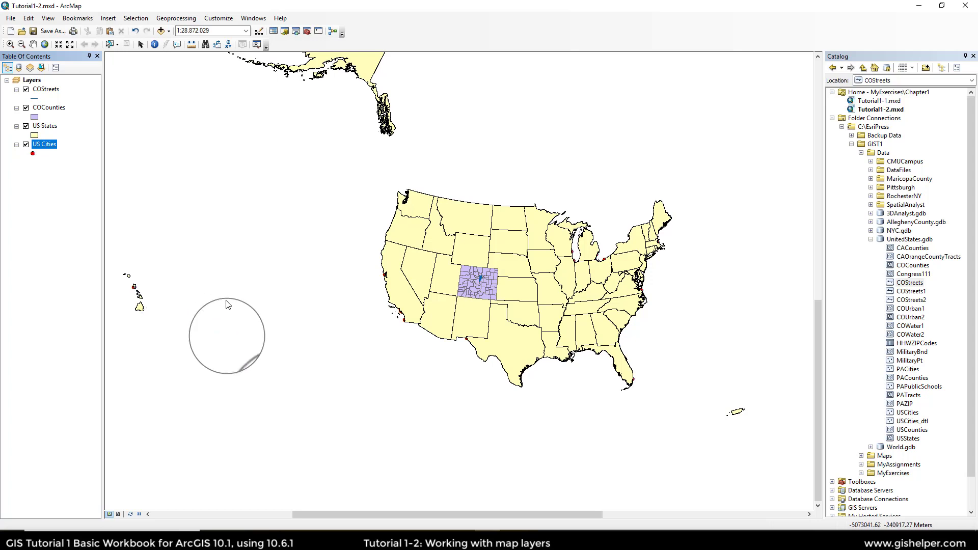
pyautogui.moveTo(435, 352)
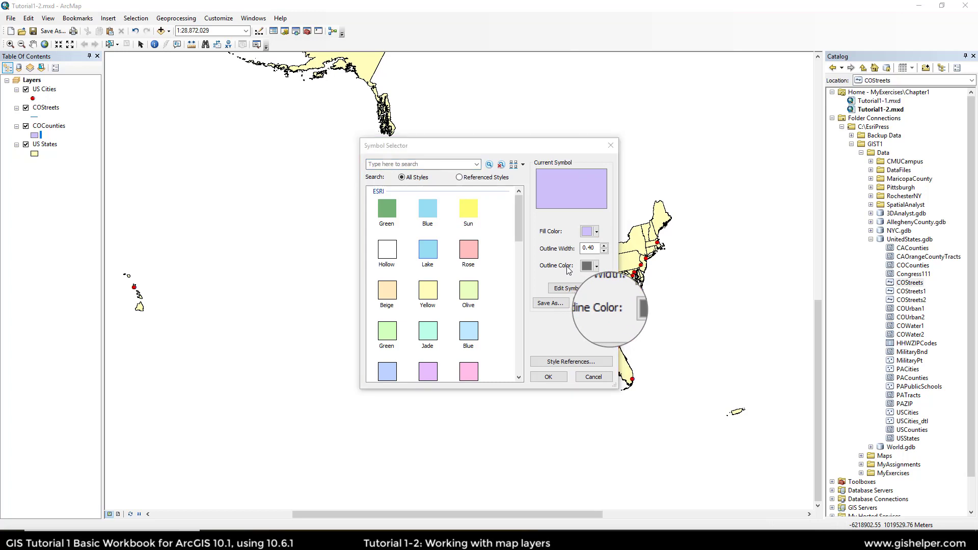
# Change the COCounties fill colour from lavender to Leaf Green
pyautogui.click(596, 232)
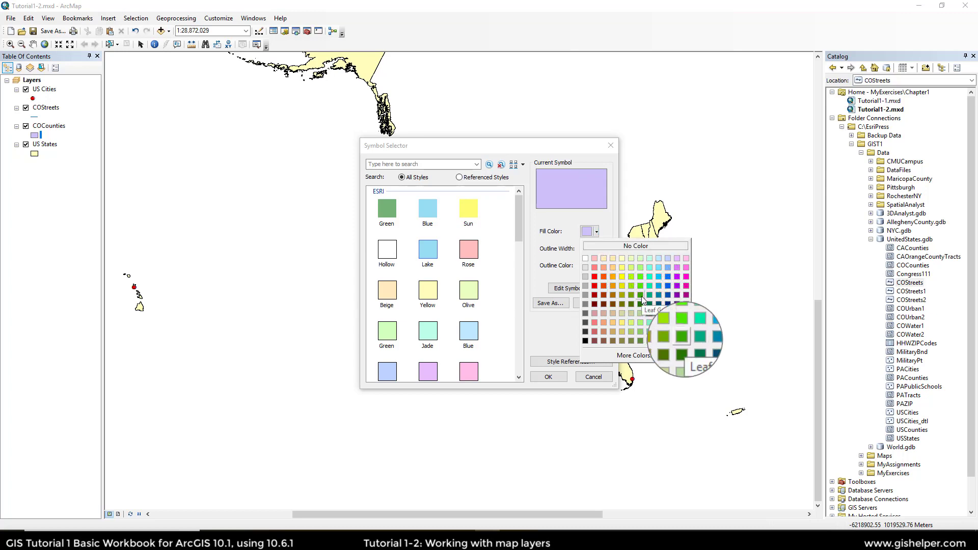
pyautogui.moveTo(612, 267)
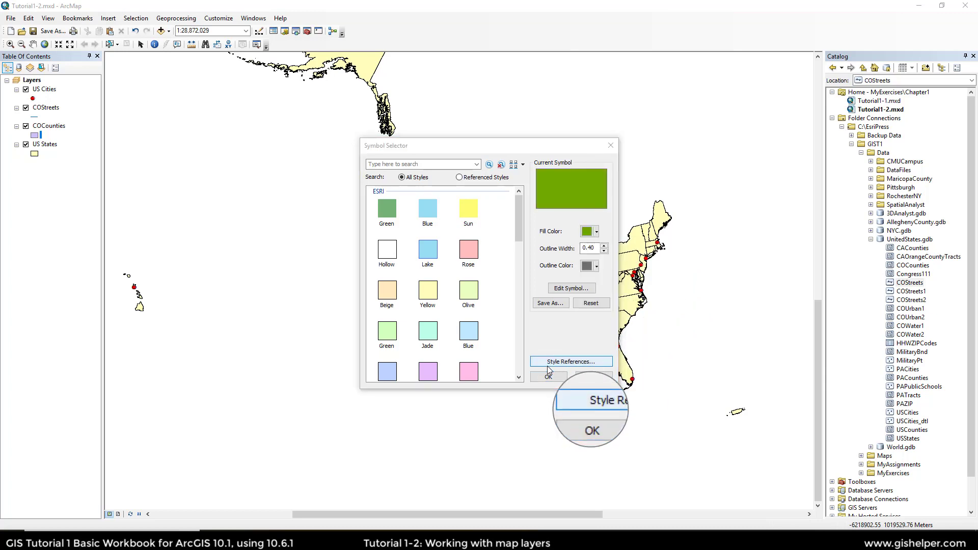
pyautogui.click(547, 375)
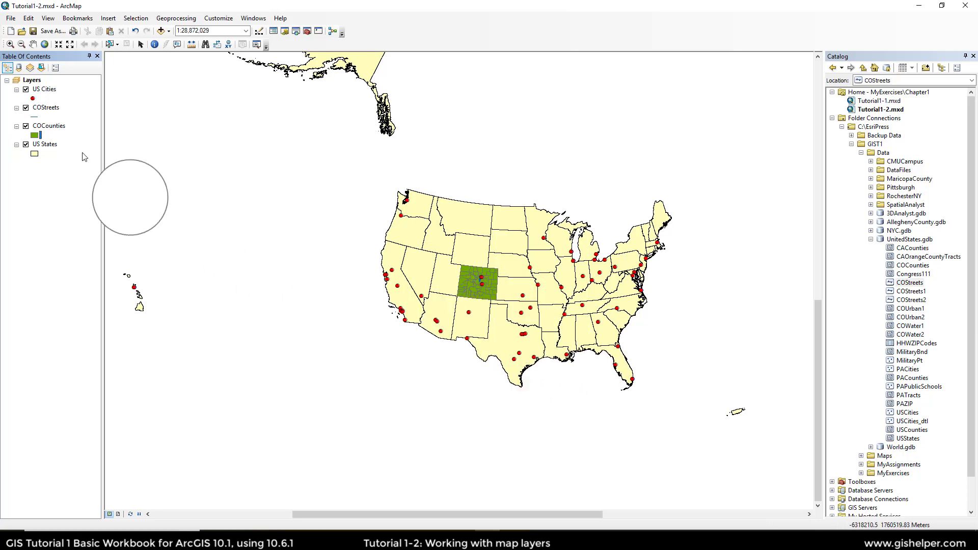
# Give the COCounties symbol a black outline colour
pyautogui.click(33, 135)
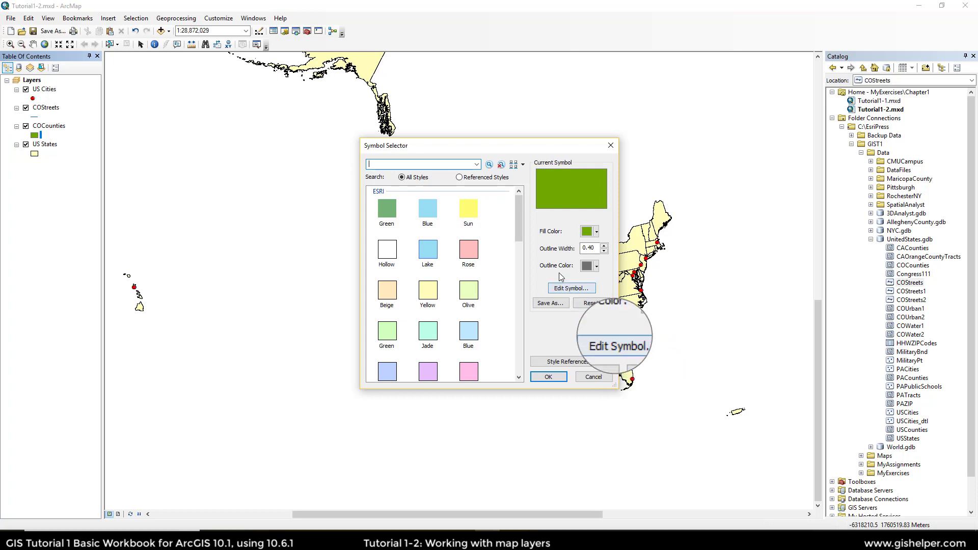
pyautogui.click(586, 266)
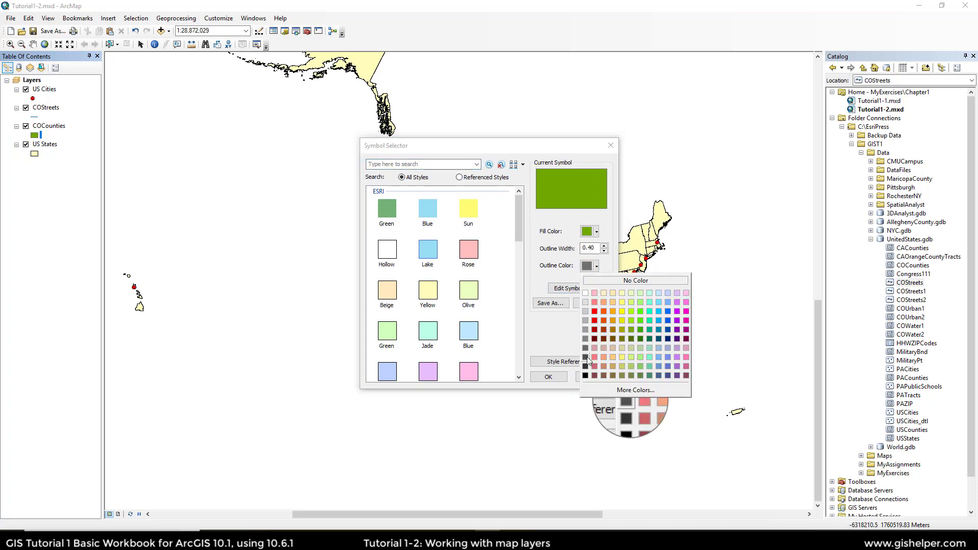
pyautogui.moveTo(586, 375)
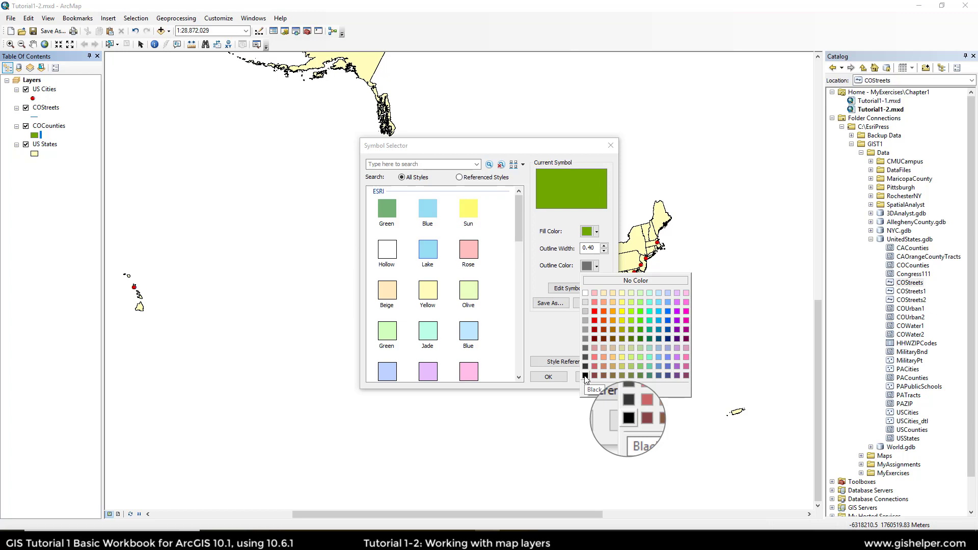
pyautogui.click(584, 375)
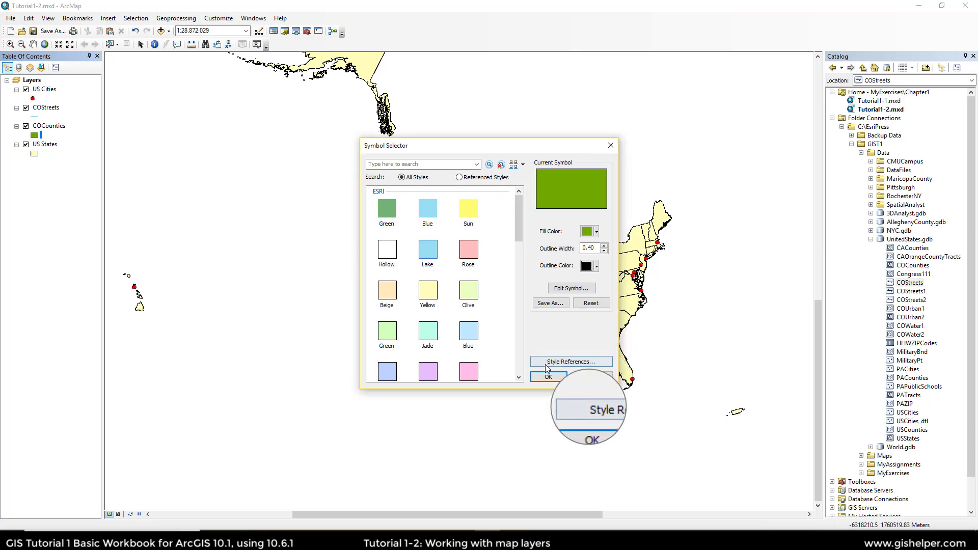
pyautogui.click(548, 376)
pyautogui.write('1')
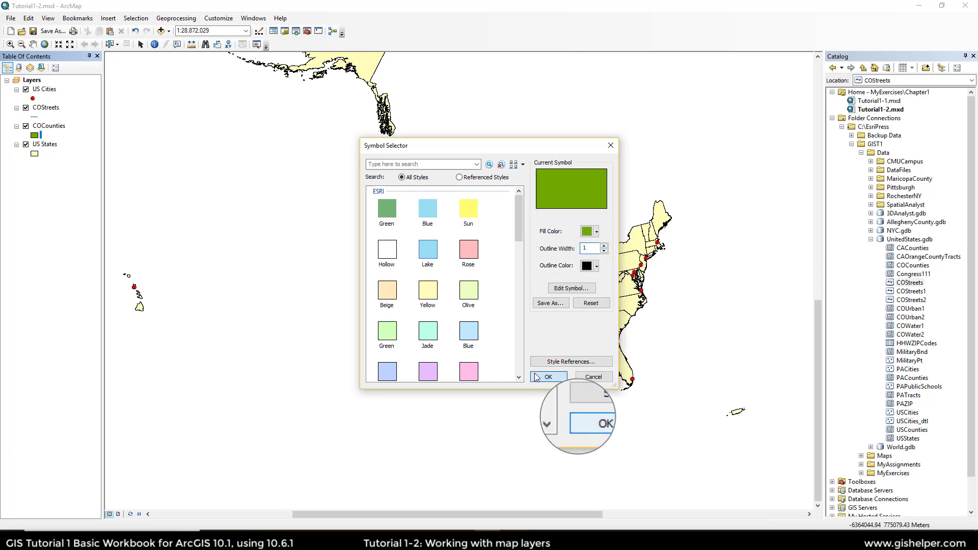
# Set the county outline width to 0.4 and apply the symbol
pyautogui.click(547, 377)
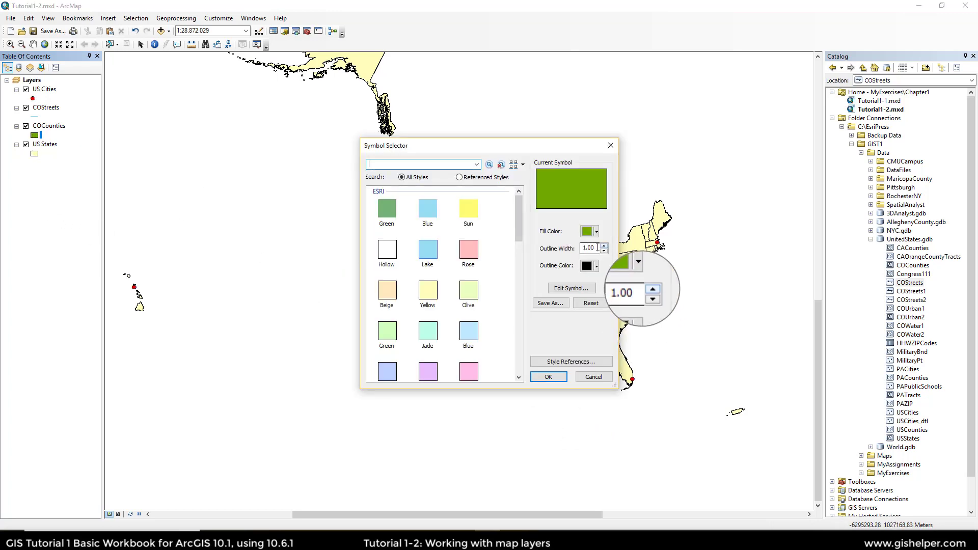
pyautogui.write('.4')
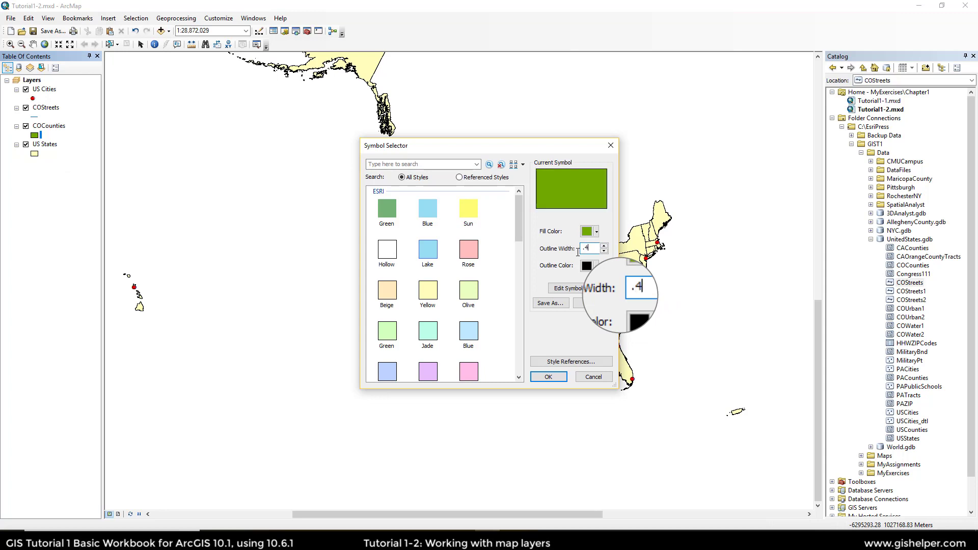
pyautogui.click(547, 377)
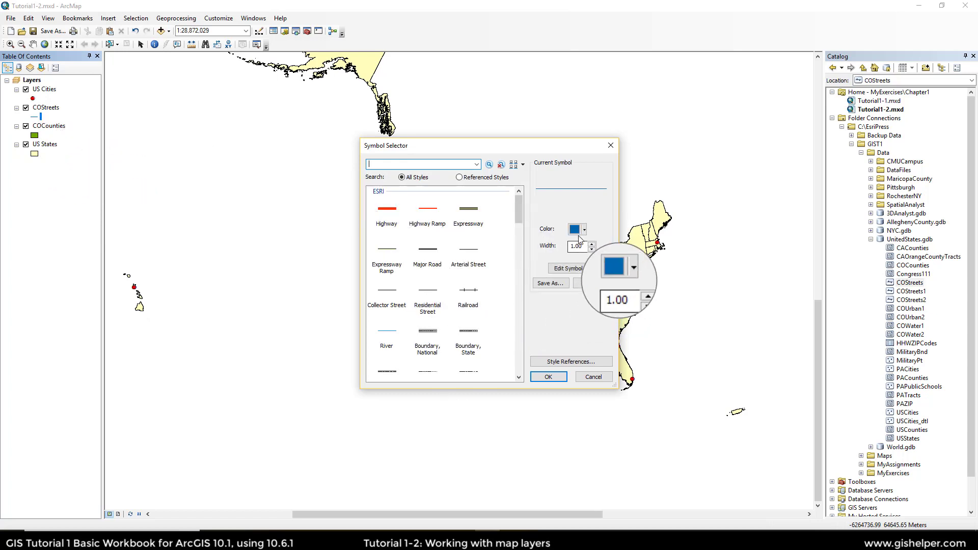
# Change the COStreets line colour from blue to light gray
pyautogui.click(584, 229)
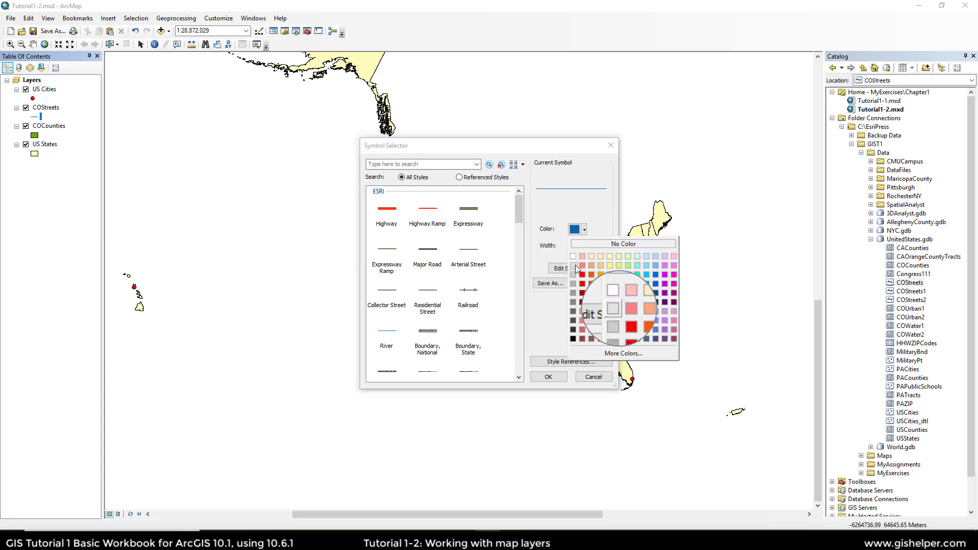
pyautogui.moveTo(574, 276)
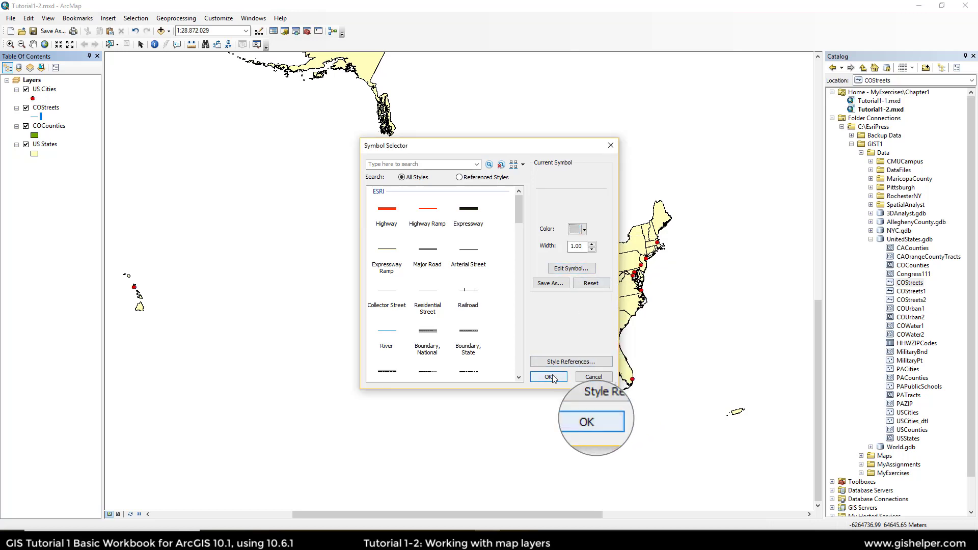
pyautogui.click(547, 377)
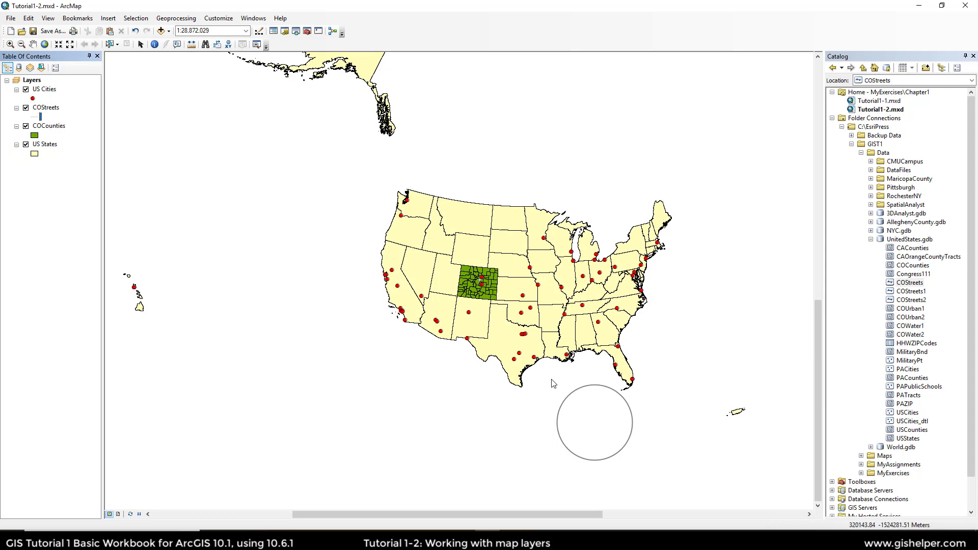